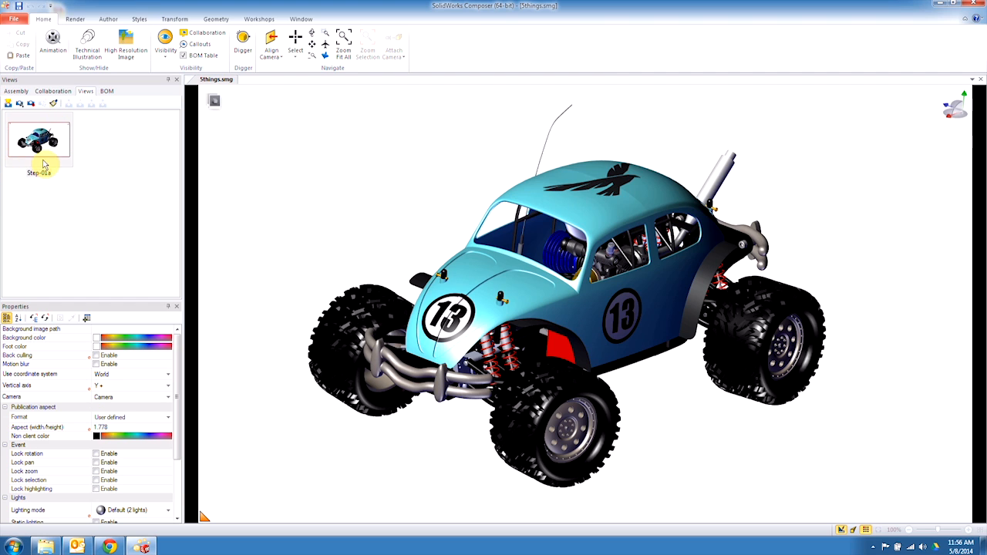
Rename the truck's saved view to Default
double_click(38, 173)
text(Default)
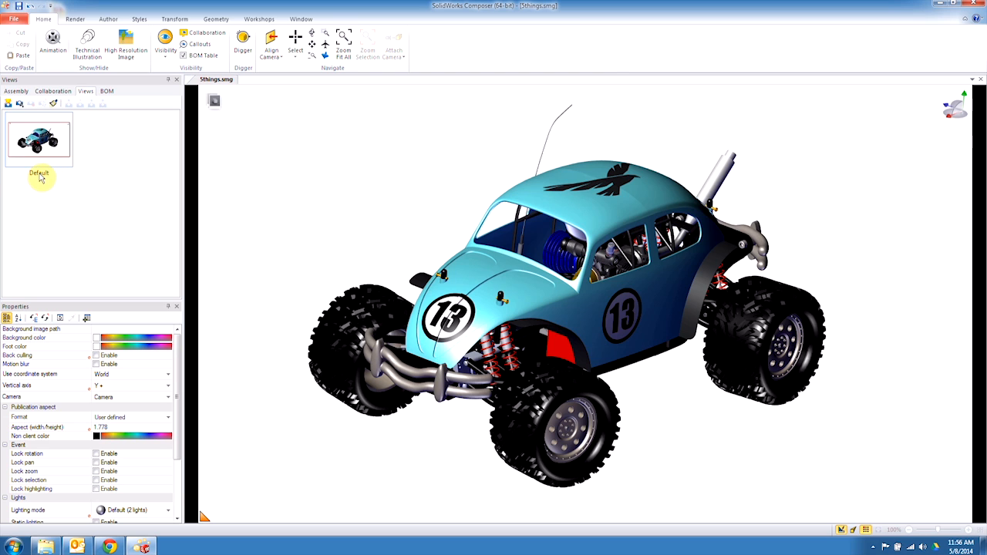
click(38, 139)
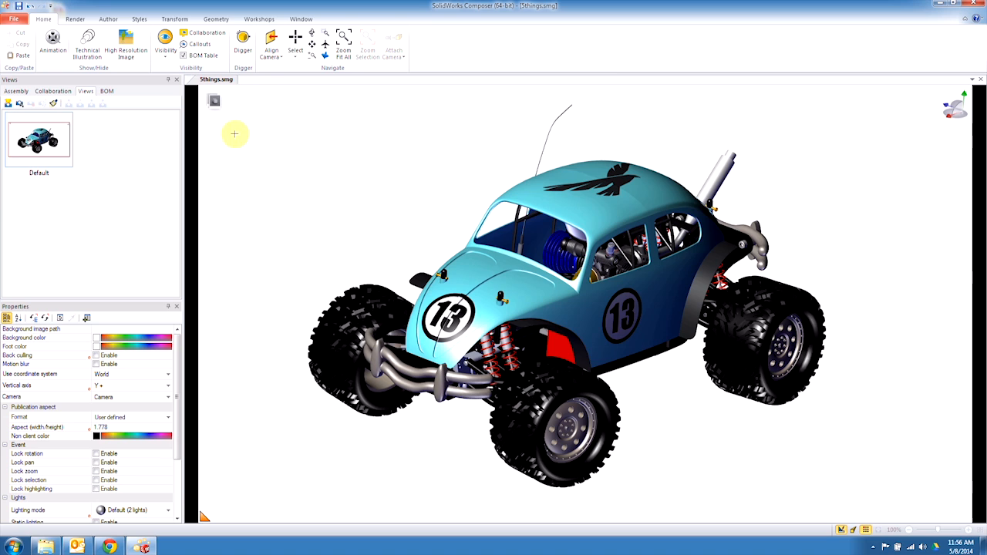
mouse_move(418, 91)
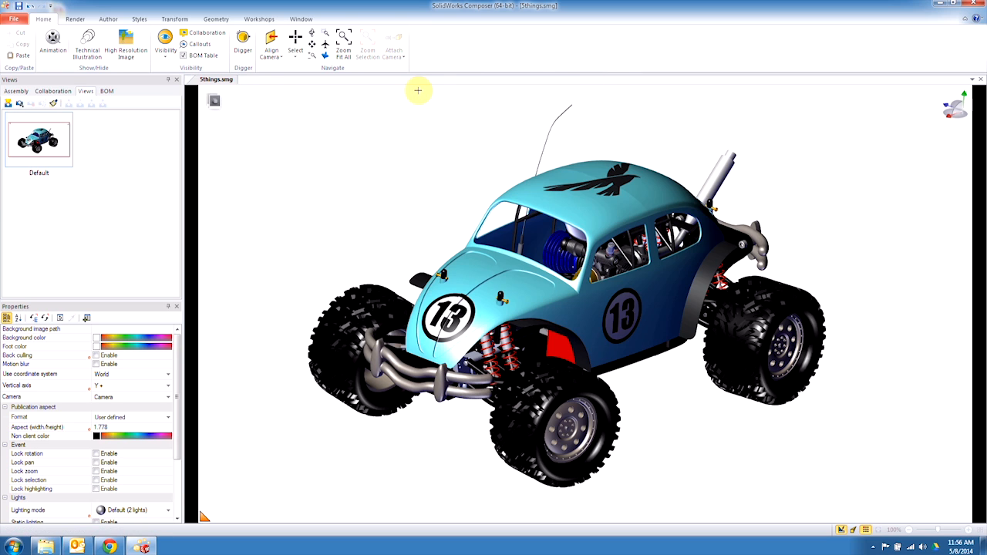
mouse_move(352, 140)
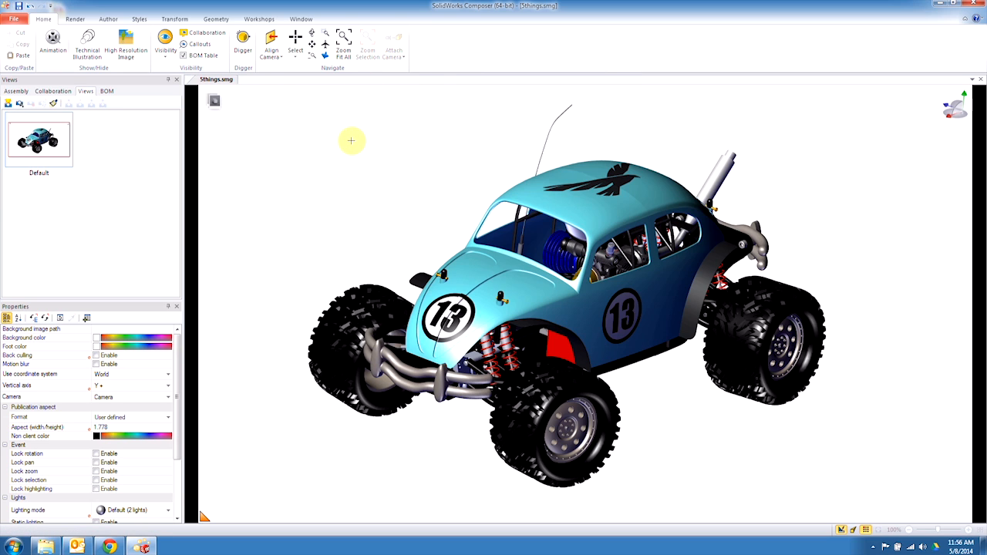
mouse_move(324, 148)
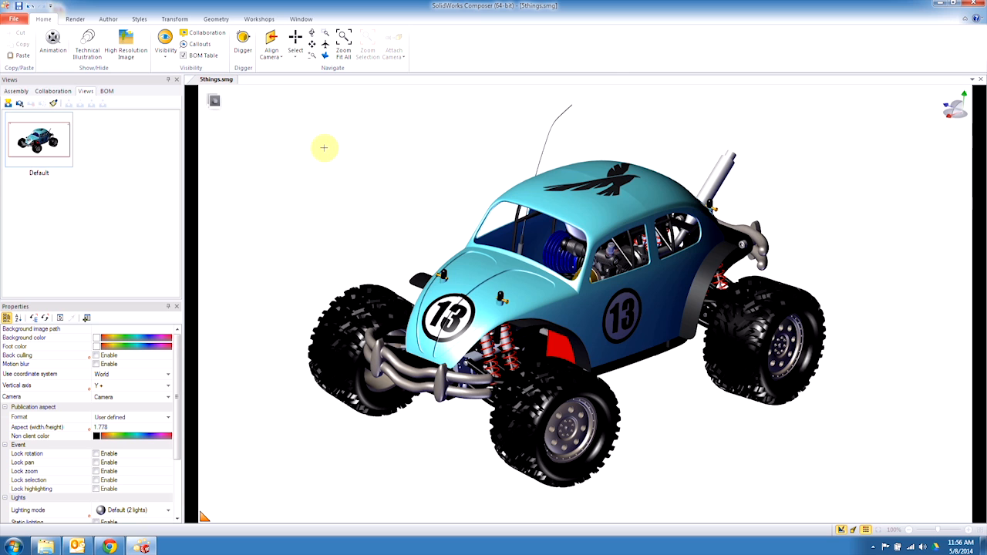
Set the paper space format in Document Properties and apply it to the truck document
click(12, 19)
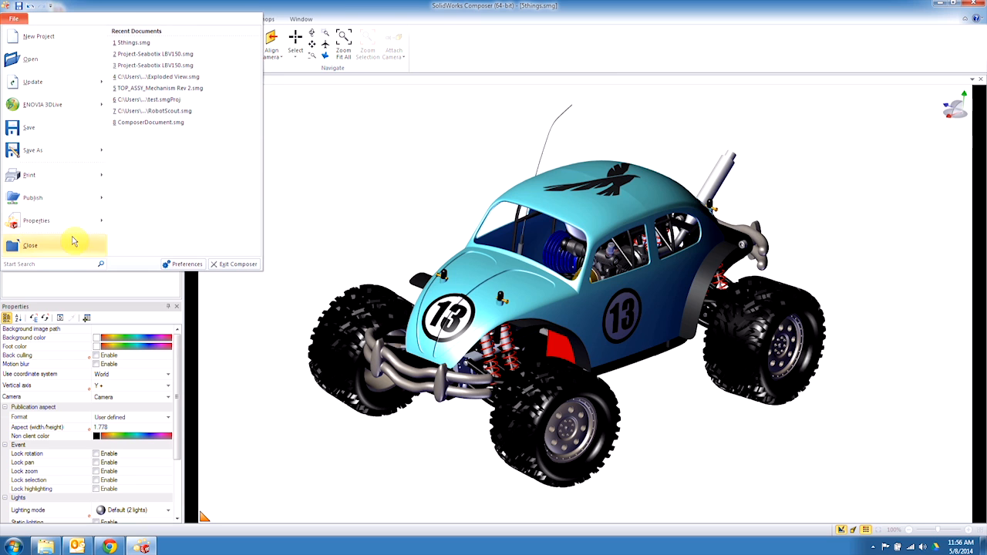
click(37, 220)
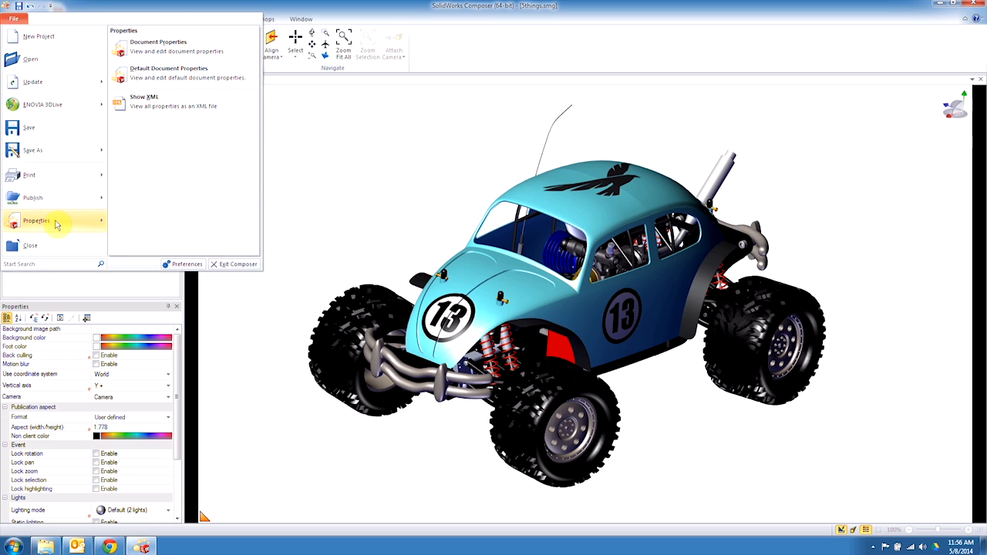
mouse_move(158, 46)
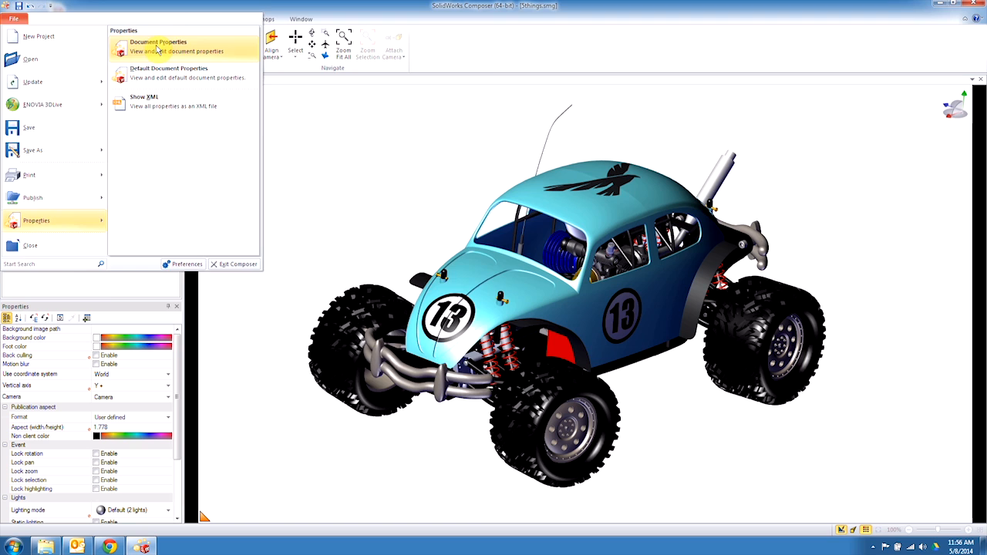
click(158, 41)
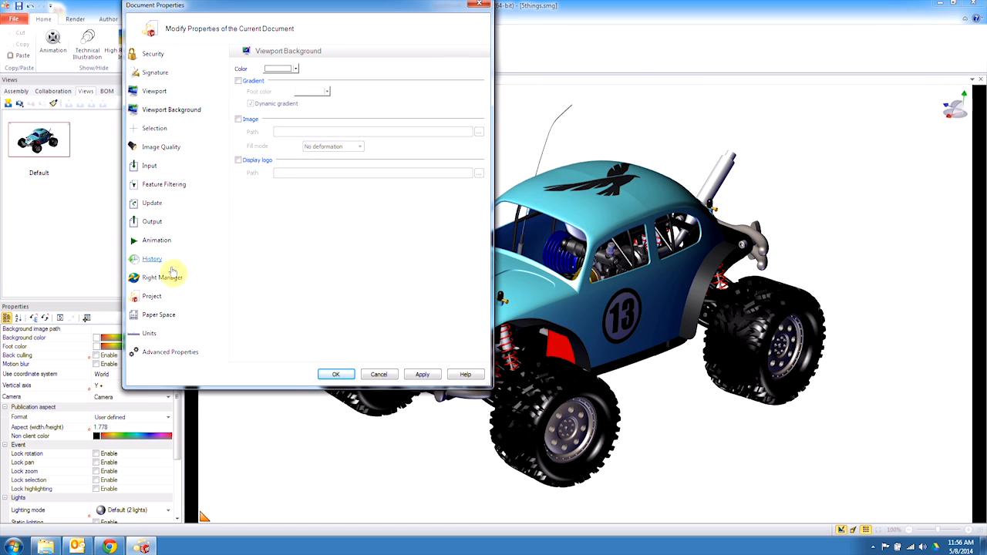
mouse_move(164, 324)
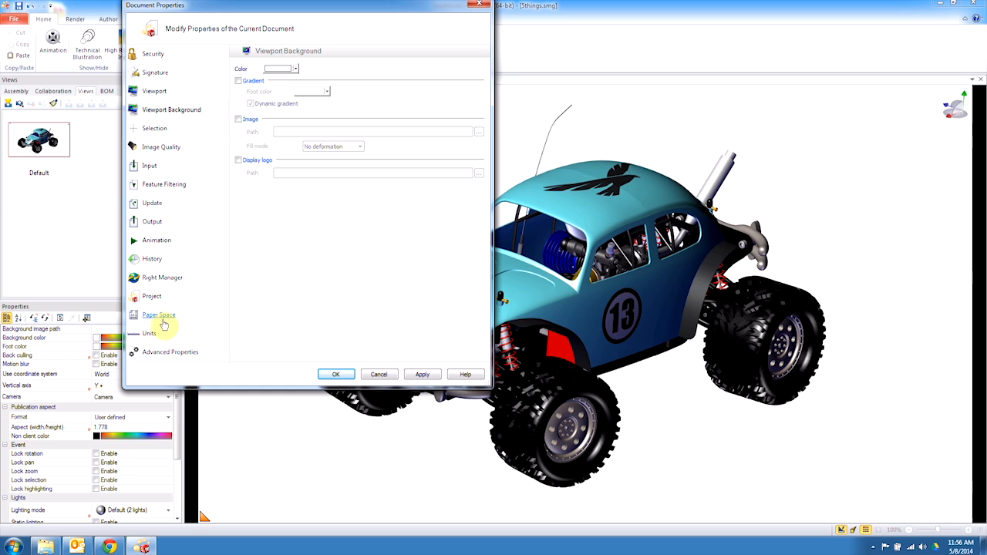
click(157, 315)
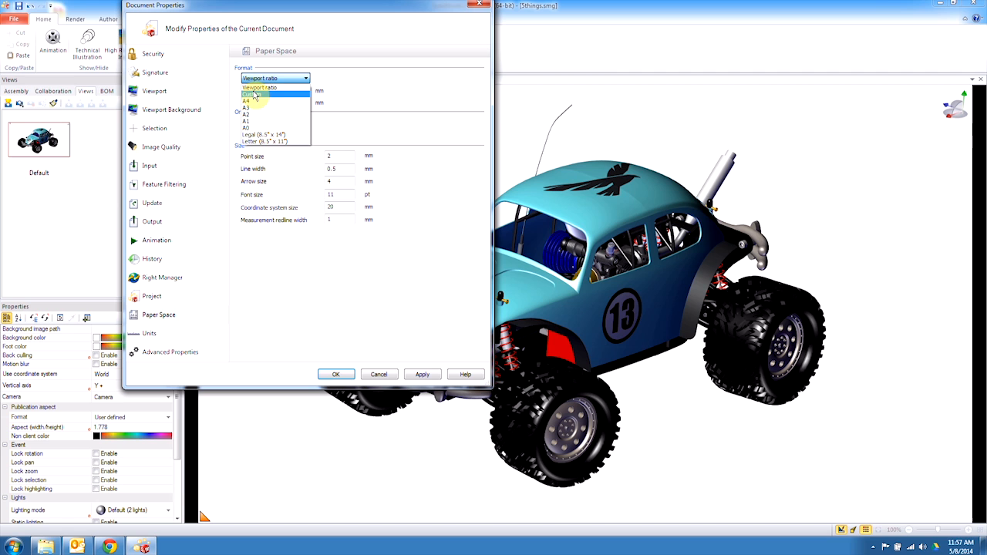
click(262, 101)
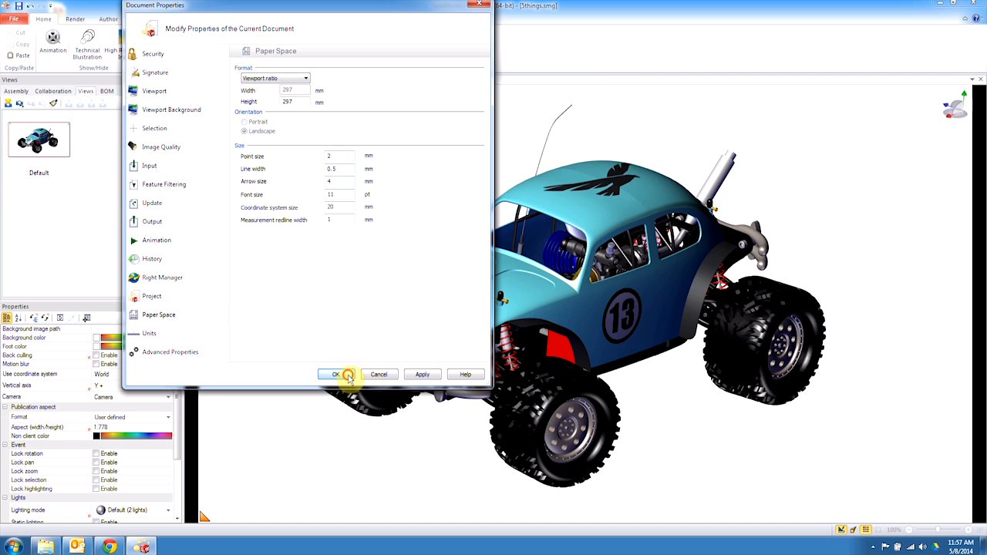
click(335, 374)
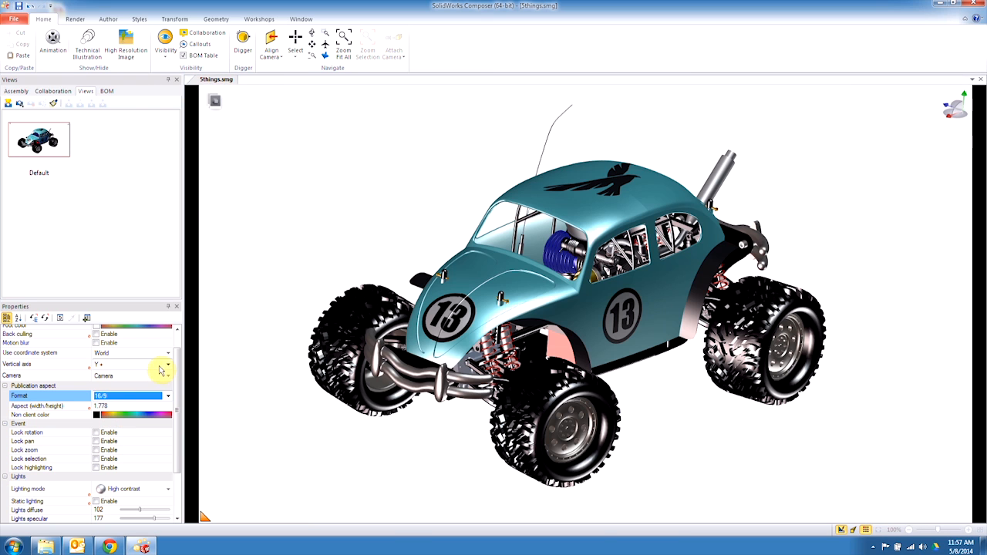
mouse_move(148, 364)
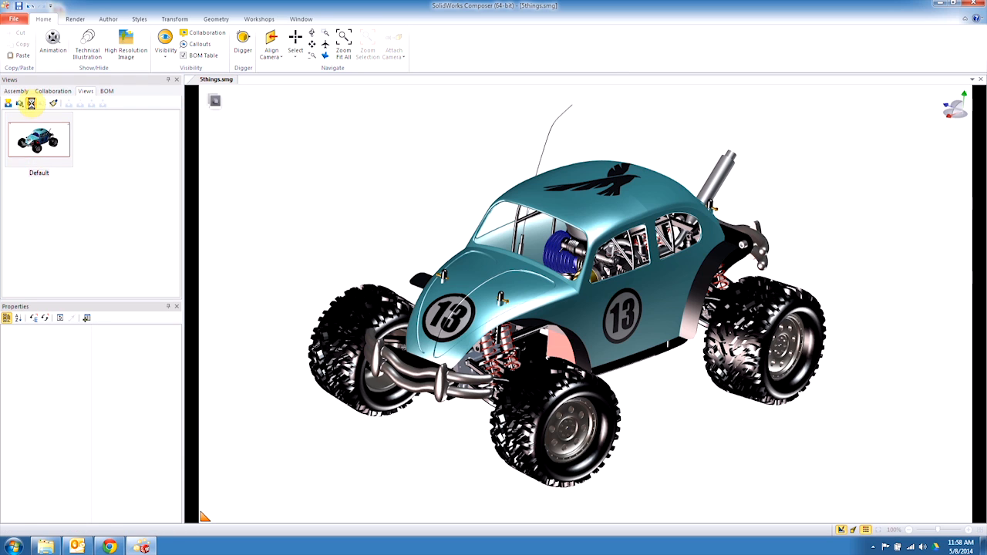
Show the scene's own properties and reach its Lights section
click(38, 139)
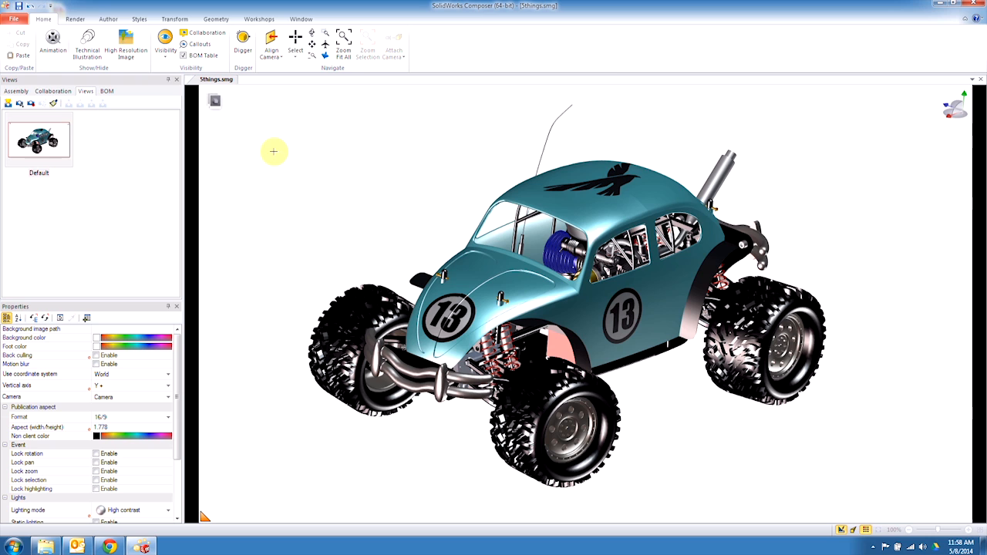
mouse_move(174, 18)
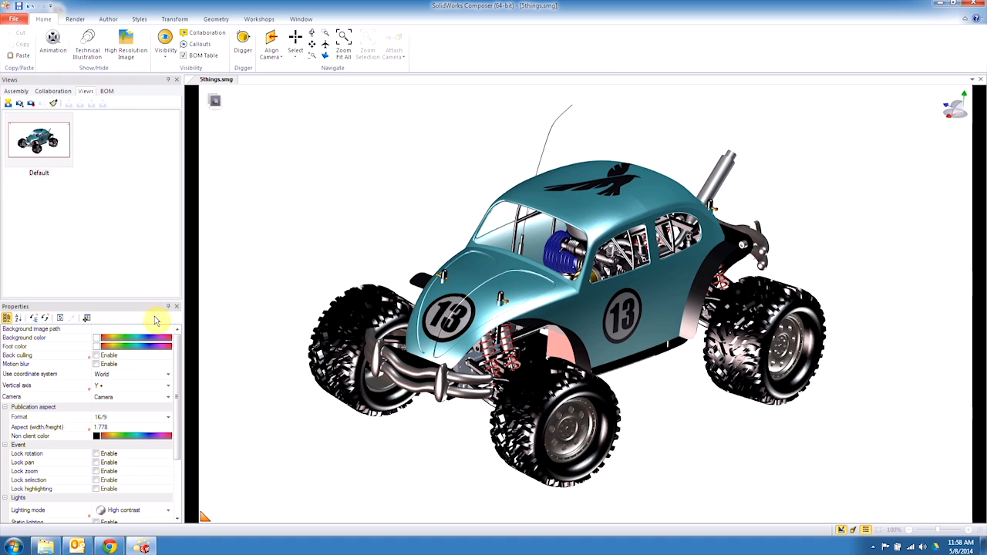
scroll(down, 3)
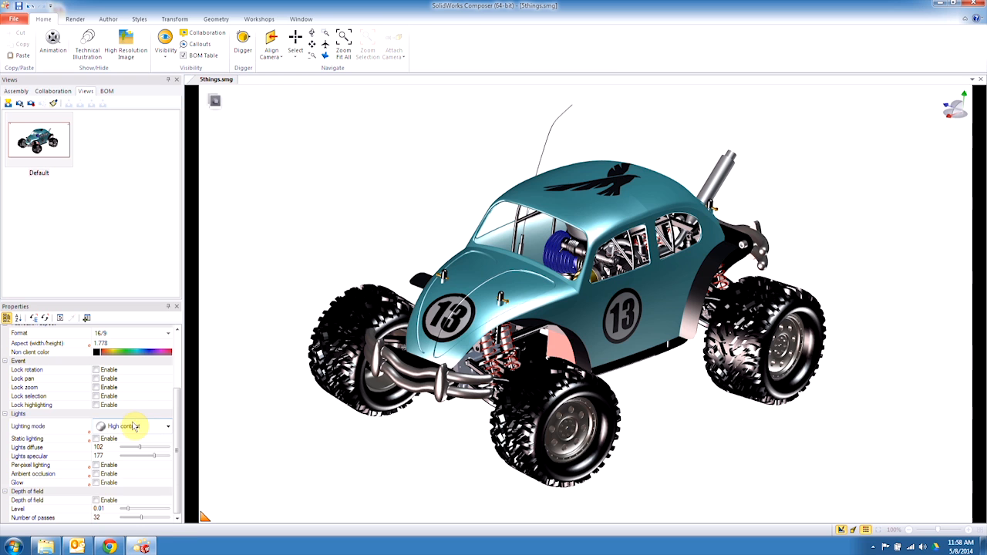
Switch the scene lighting to Metal (3 lights) with static lighting and an extra lighting effect enabled
click(127, 426)
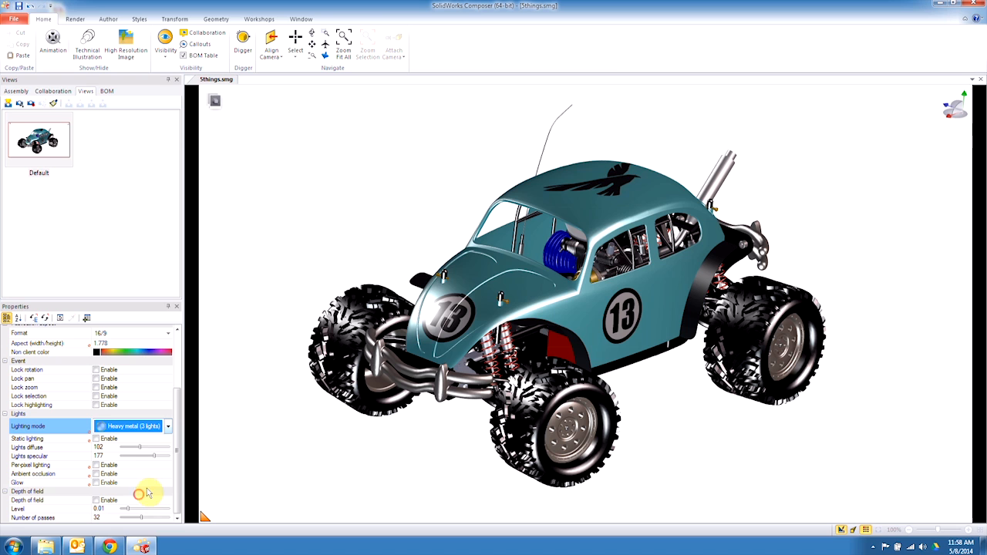
click(167, 425)
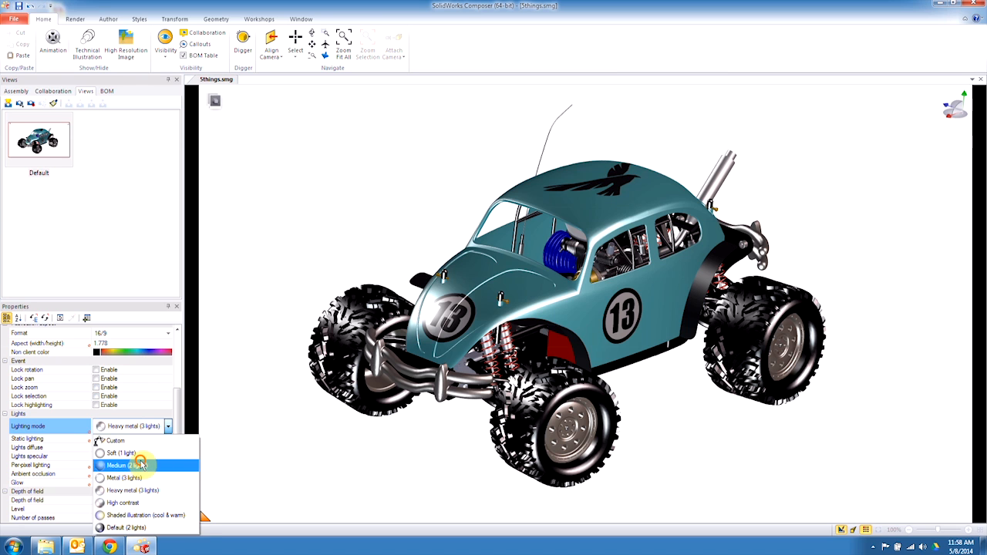
click(121, 453)
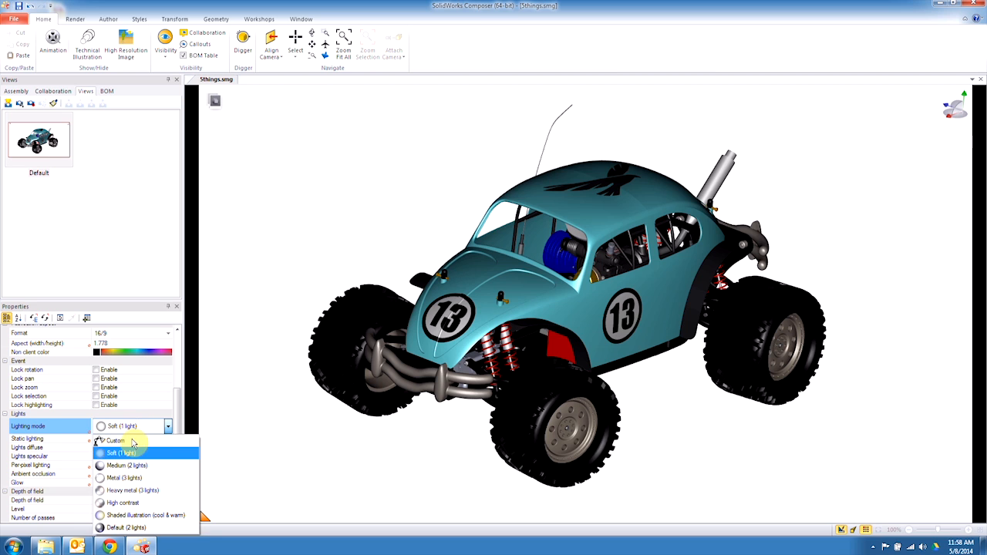
click(123, 479)
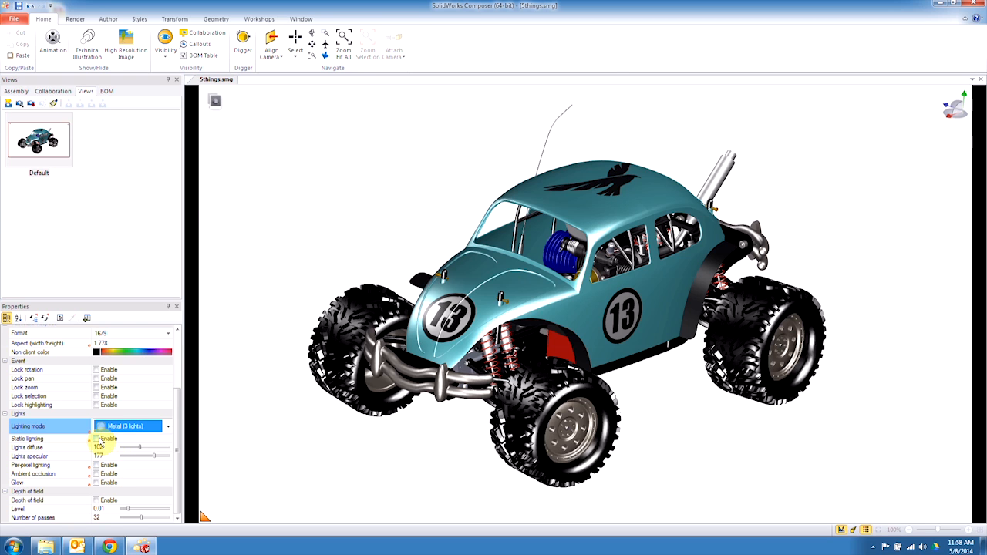
click(96, 438)
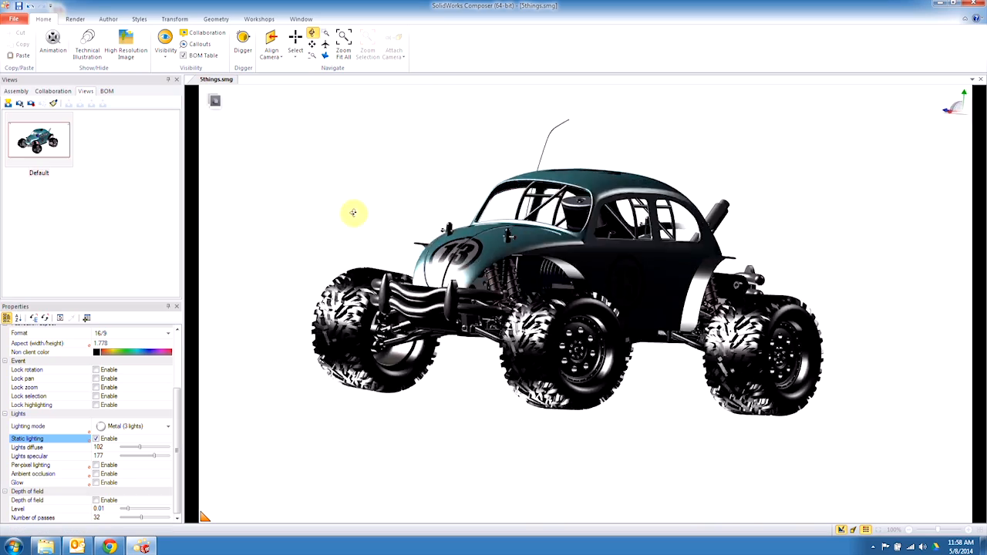
drag(354, 213, 586, 346)
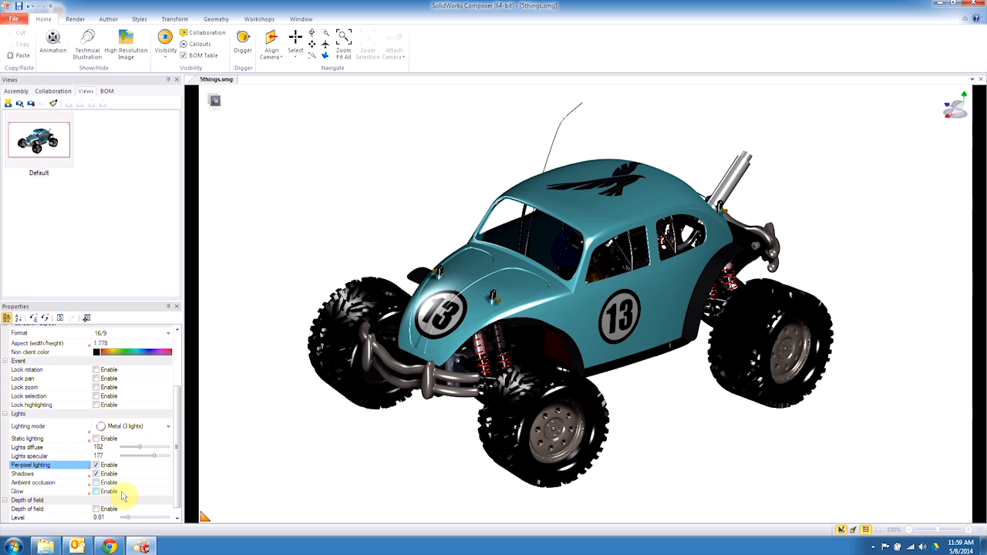
click(95, 474)
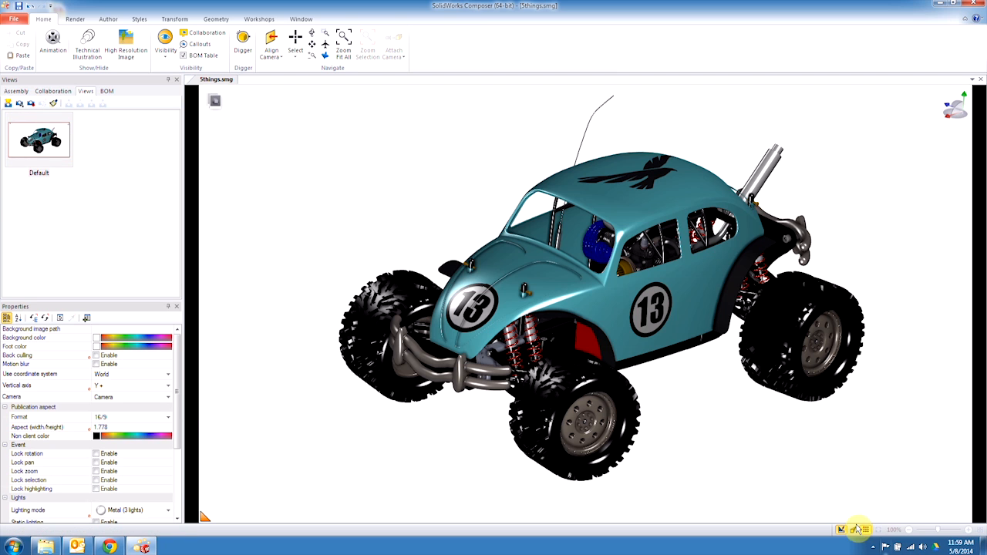
mouse_move(858, 530)
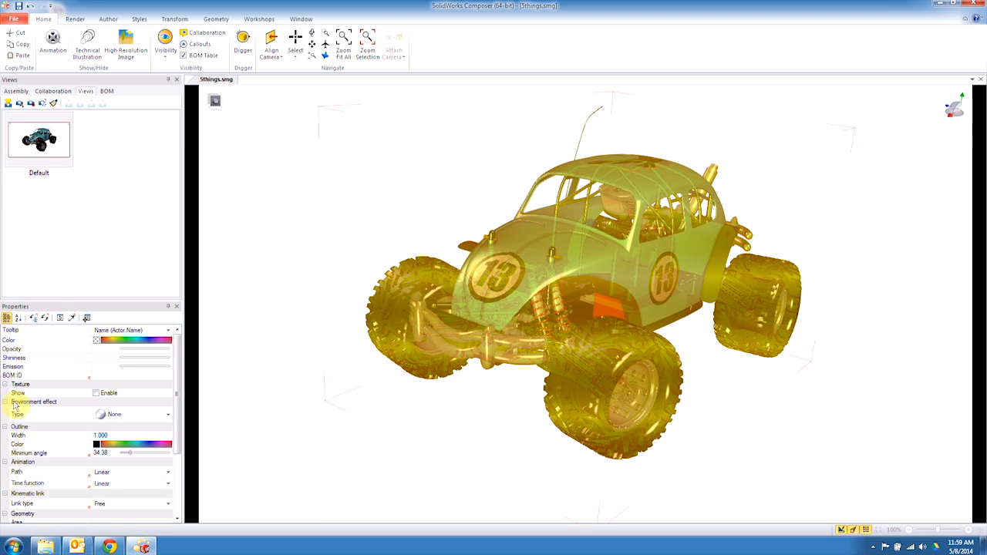
Apply the brushed metal environment effect to the truck's parts
click(166, 414)
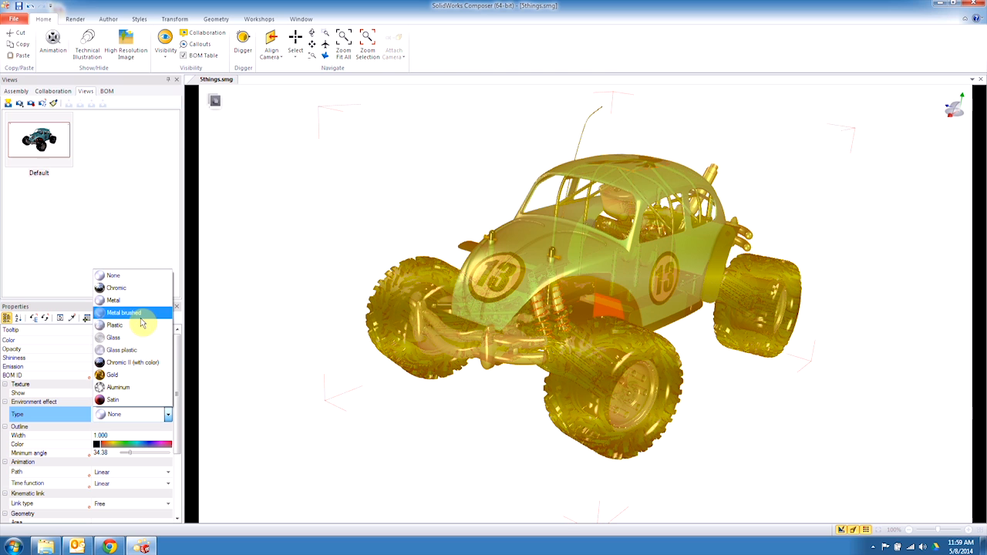
click(114, 300)
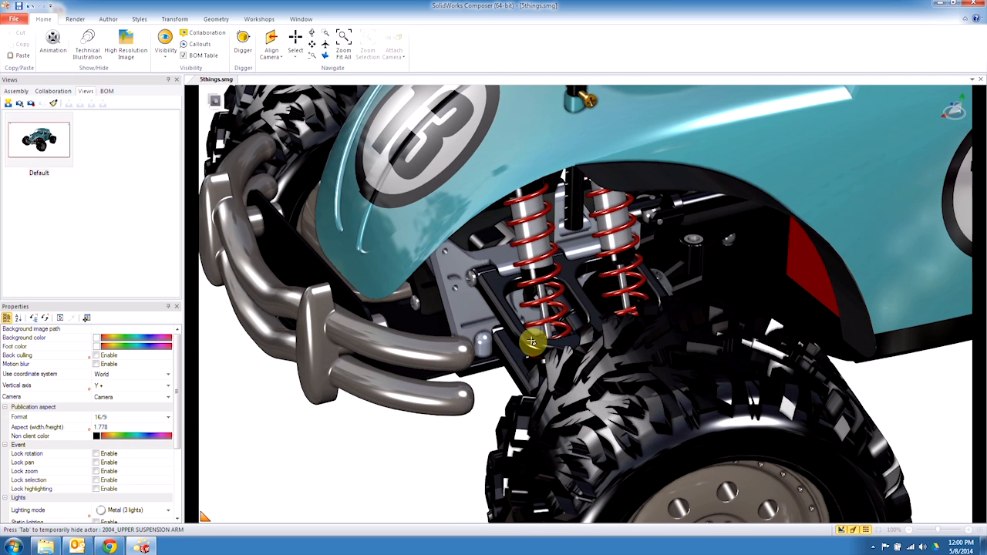
Give the front bumper tubing a metal environment effect and orbit to a front three-quarter angle
click(532, 343)
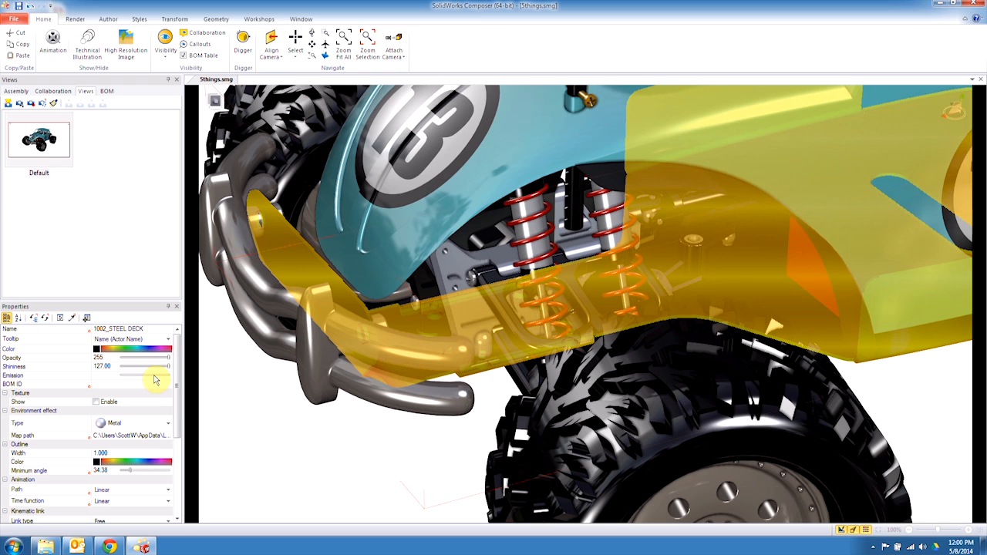
click(167, 423)
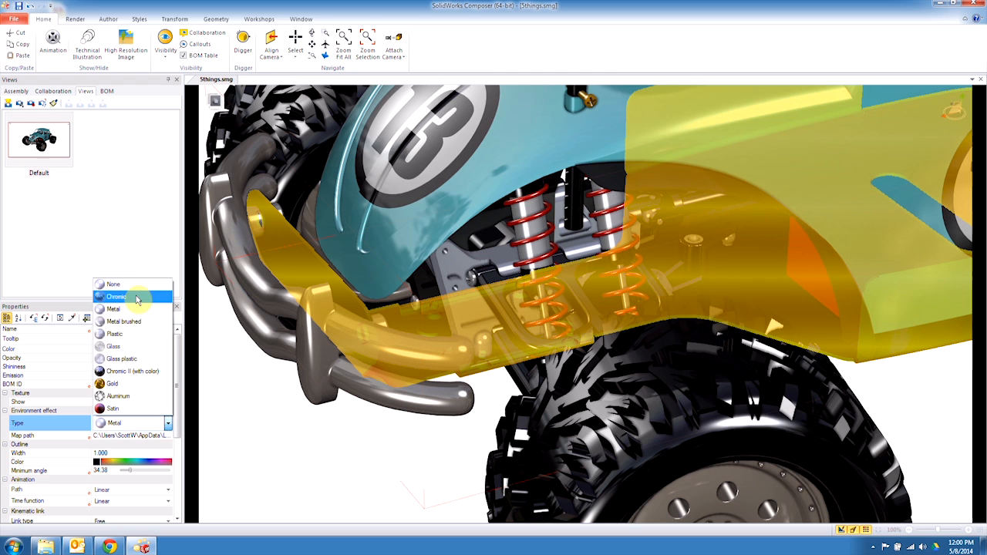
click(114, 346)
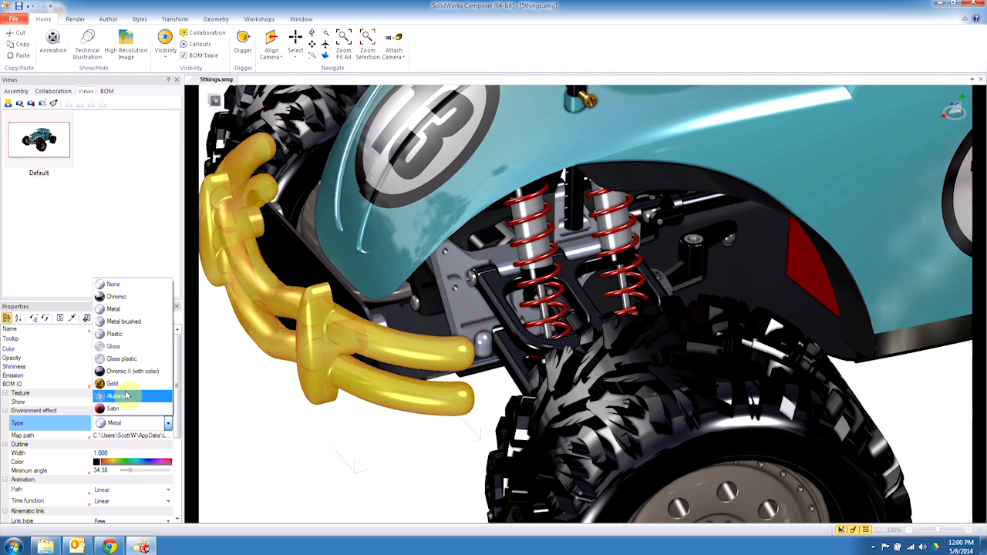
click(120, 395)
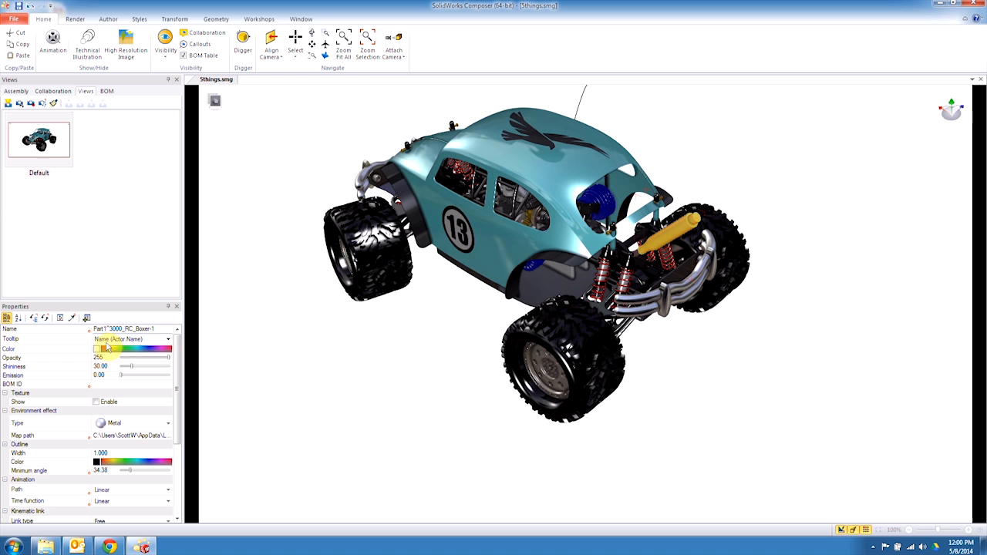
click(167, 423)
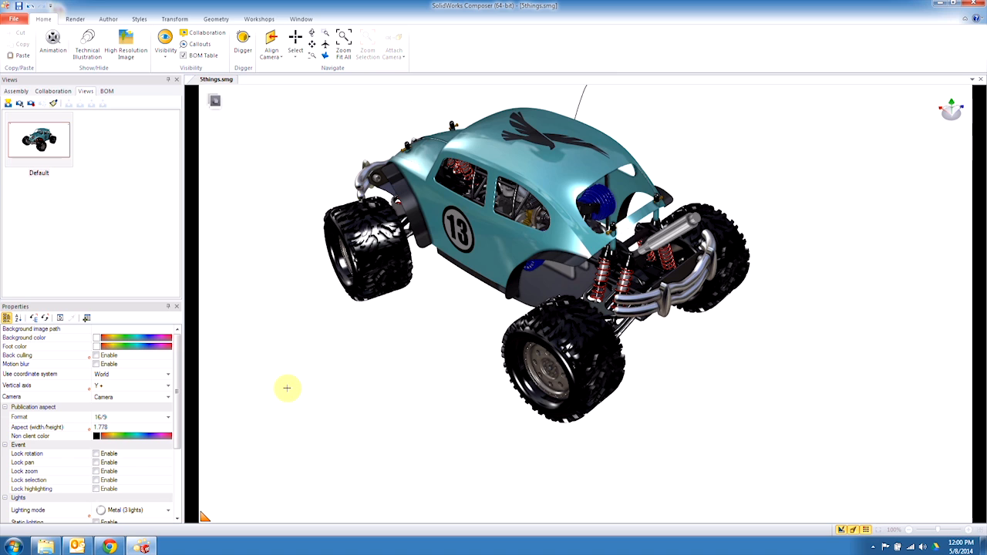
mouse_move(625, 358)
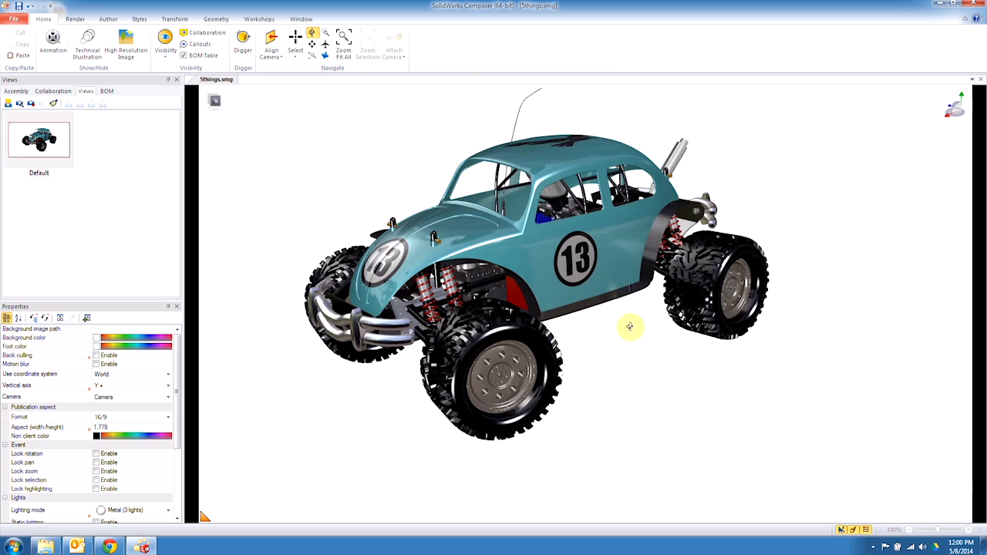
drag(629, 327, 715, 392)
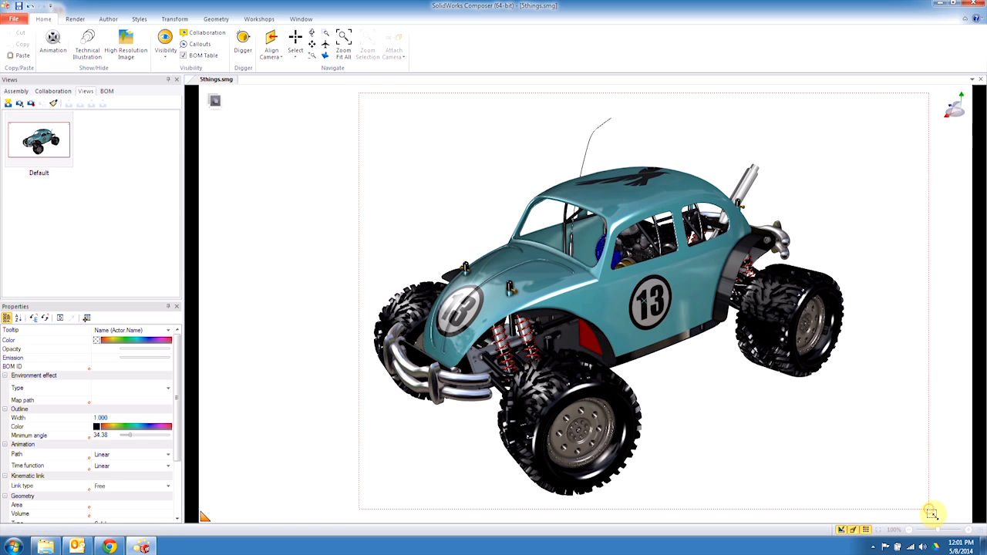
Generate BOM IDs for all truck parts by comparing geometry and show the BOM table
click(260, 19)
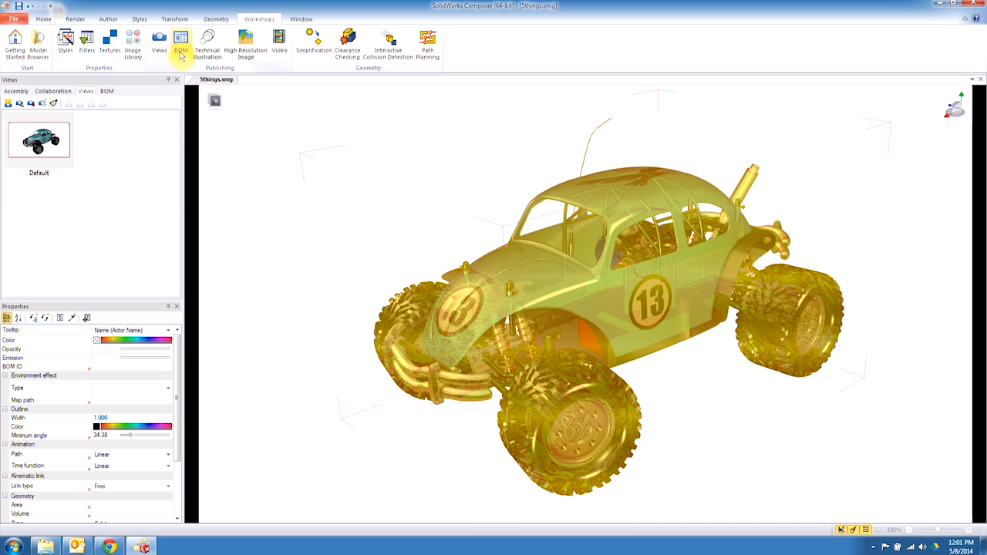
click(181, 43)
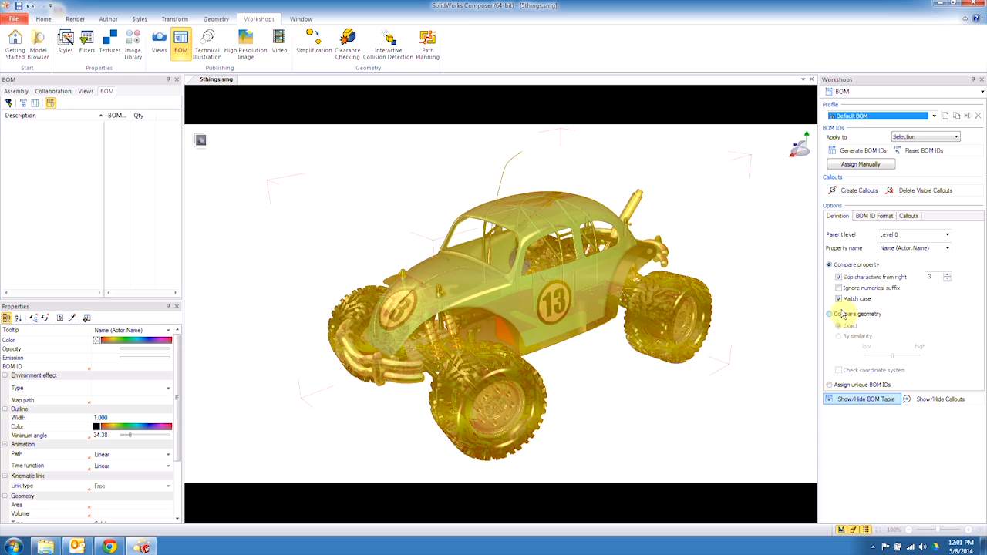
click(830, 315)
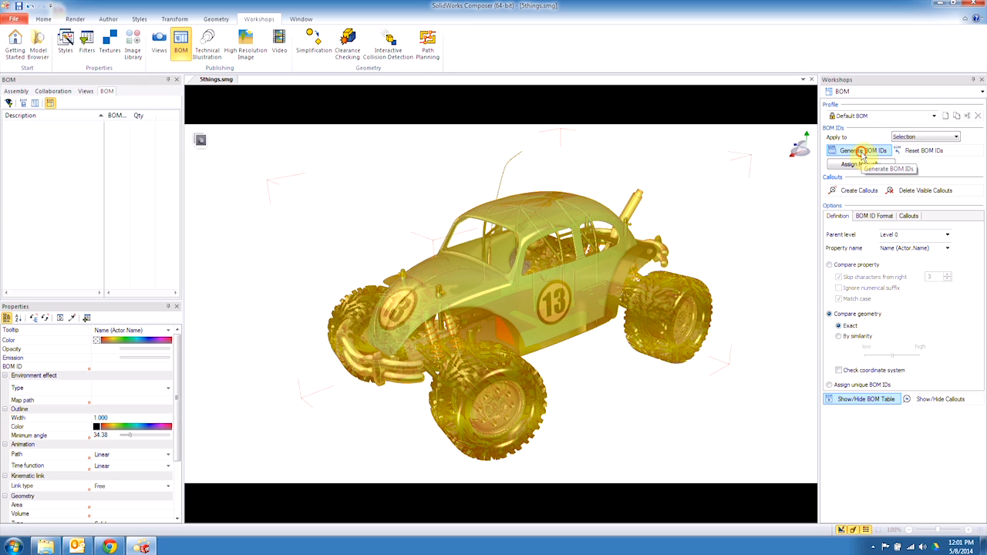
click(857, 152)
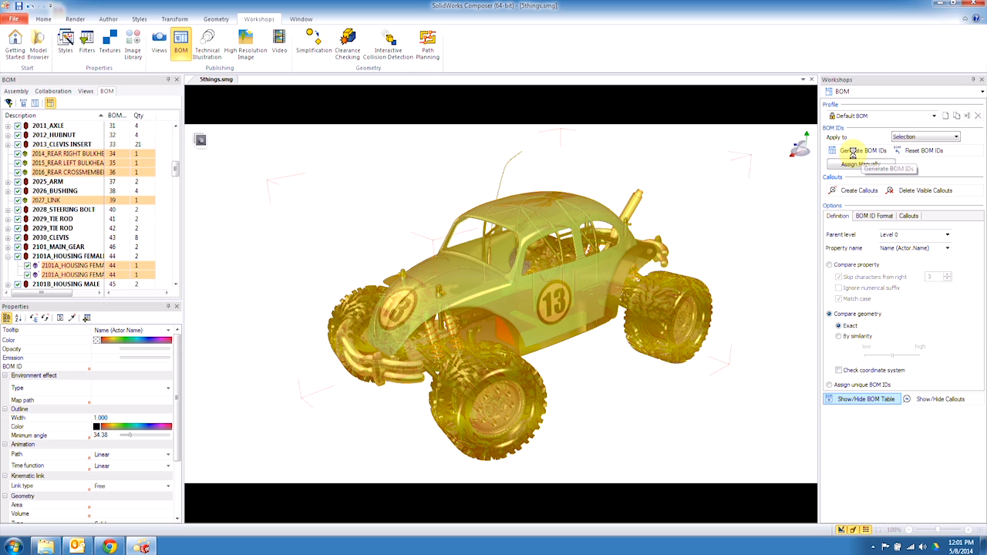
click(863, 151)
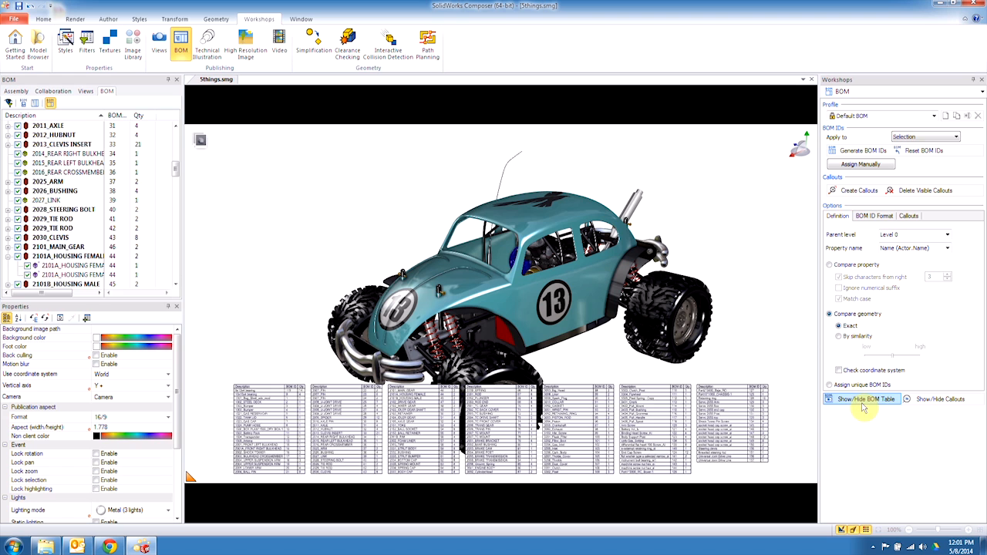
Hide the BOM table and check a wheel's BOM ID
click(866, 398)
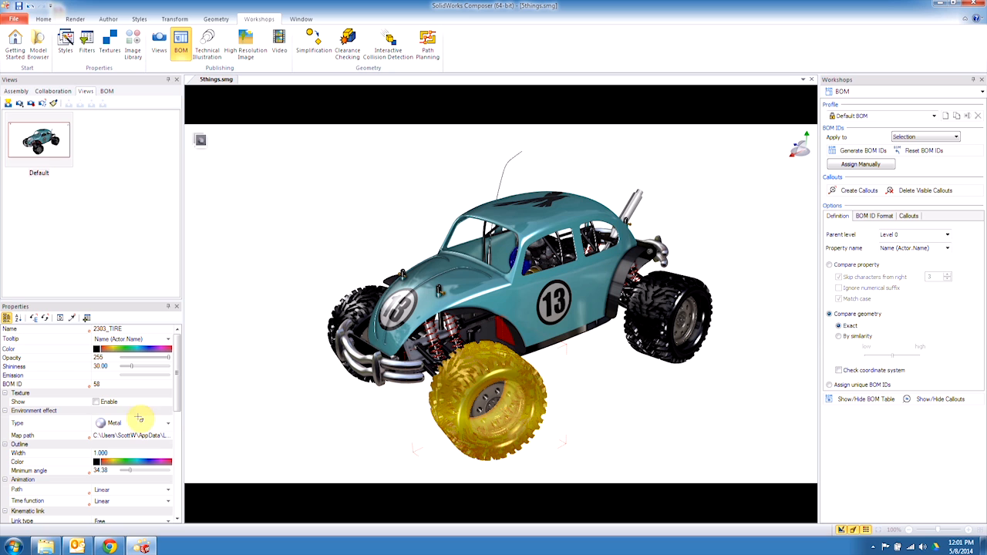
drag(481, 393, 671, 317)
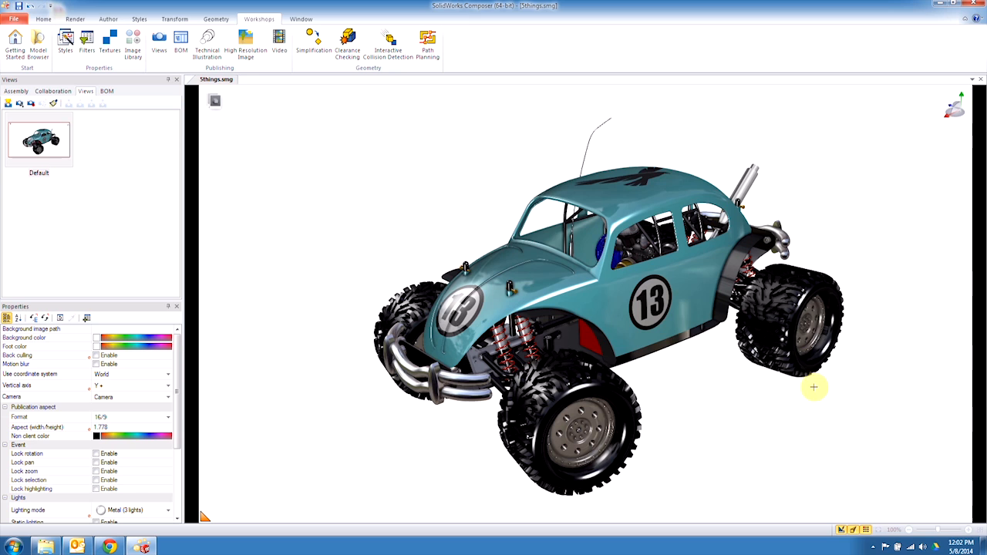
mouse_move(814, 384)
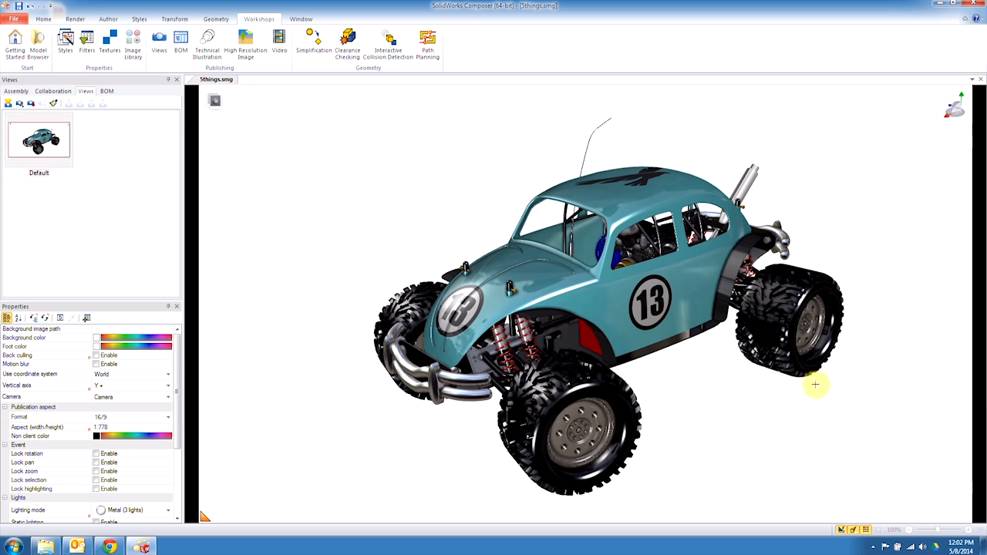
mouse_move(811, 389)
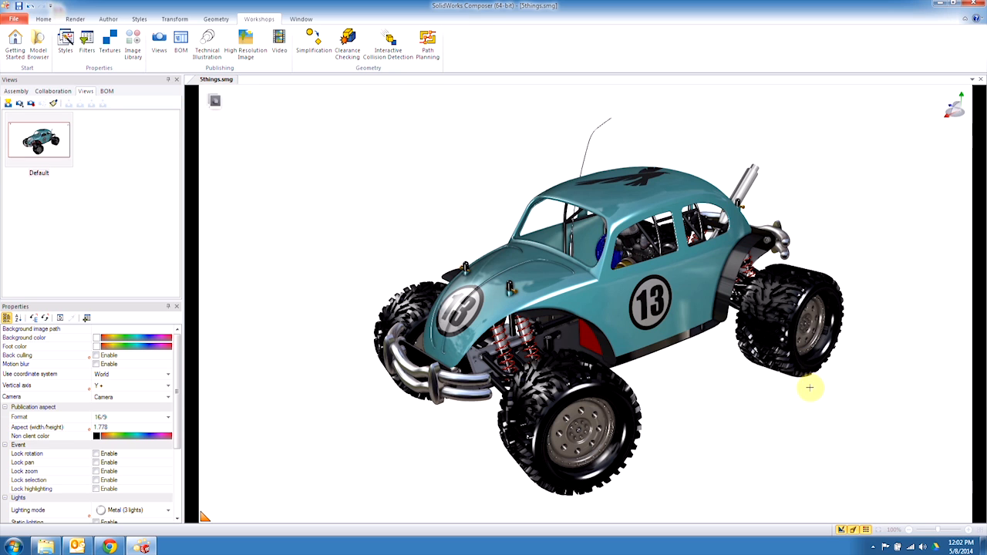
mouse_move(700, 364)
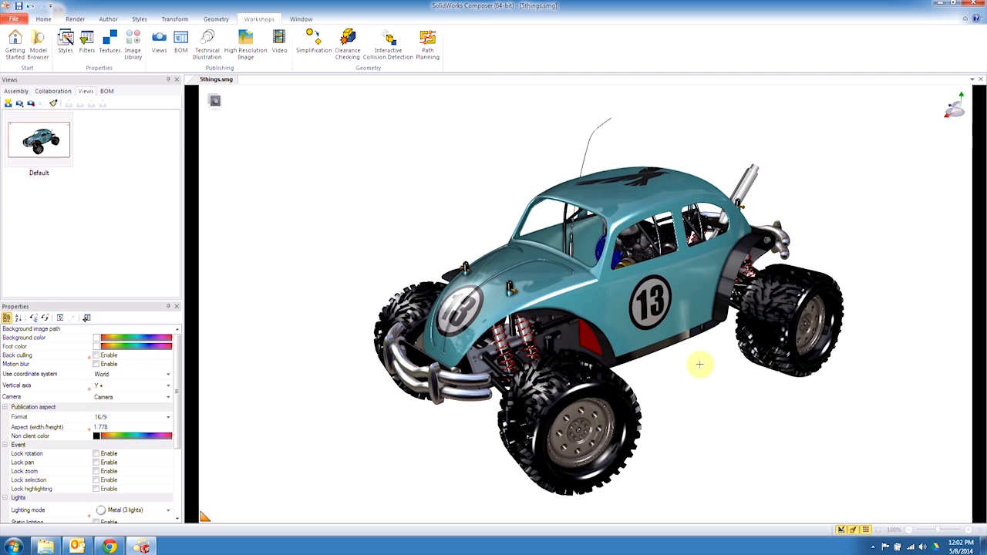
mouse_move(592, 339)
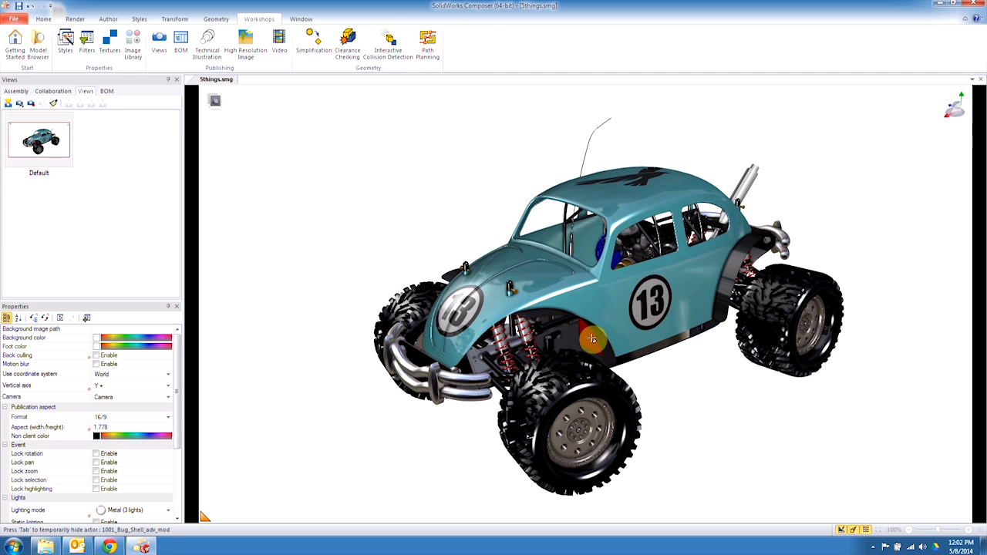
Select the chassis under the body to colour it red
click(592, 338)
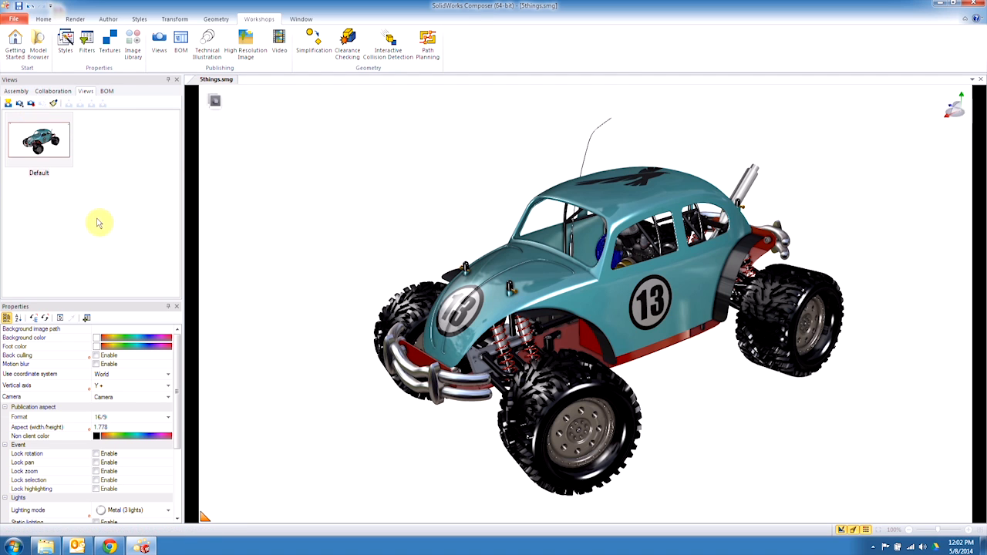
mouse_move(151, 268)
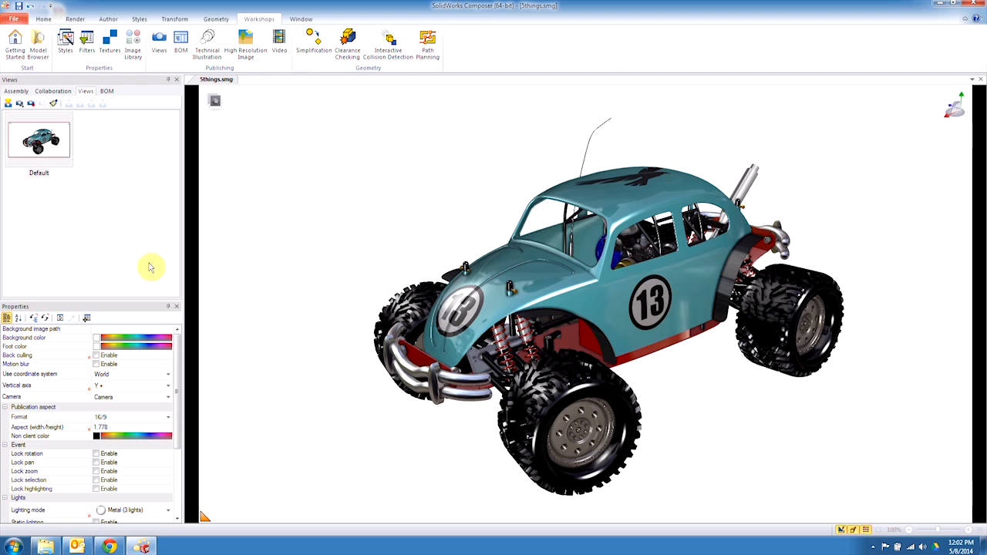
mouse_move(207, 262)
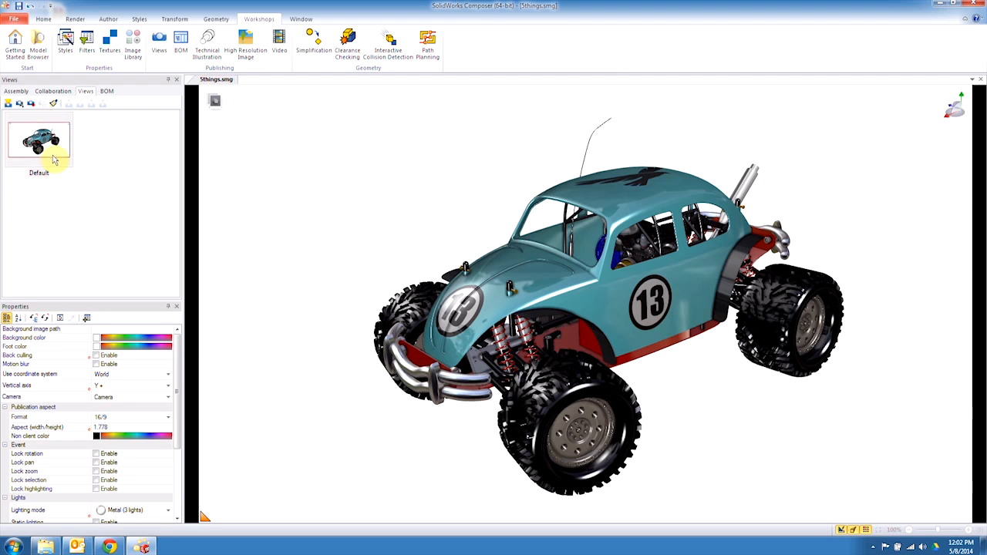
Create View 1 and update it with the steel deck's current properties
click(39, 142)
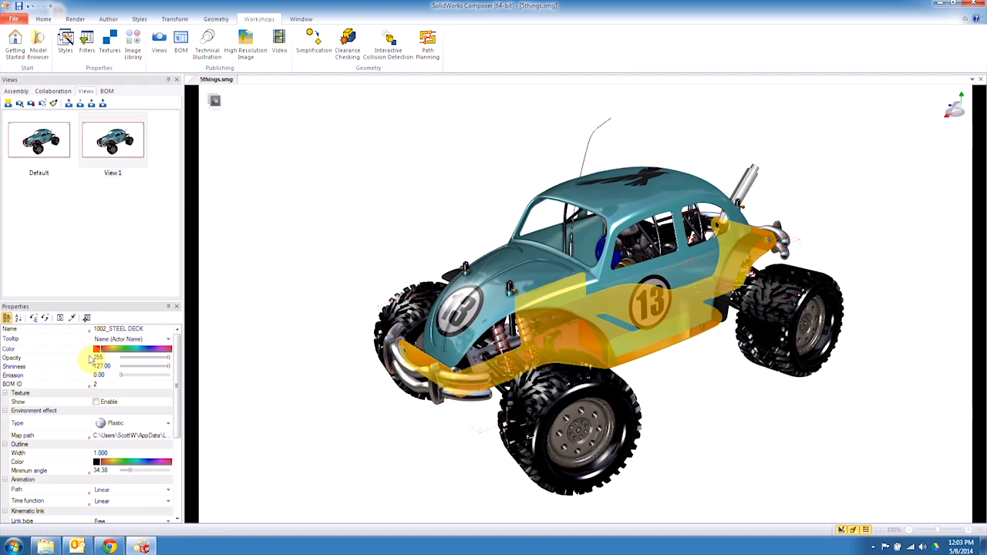
click(96, 348)
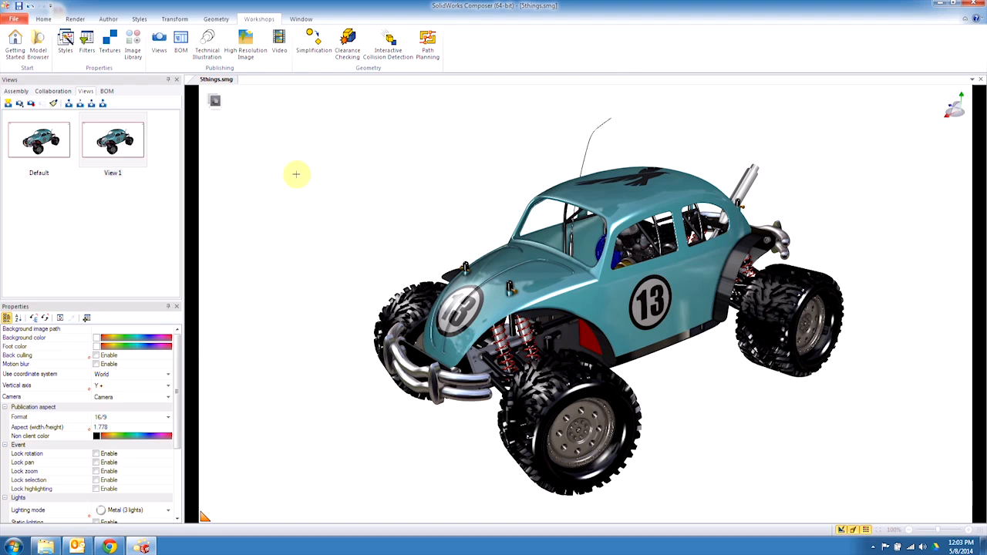
click(38, 138)
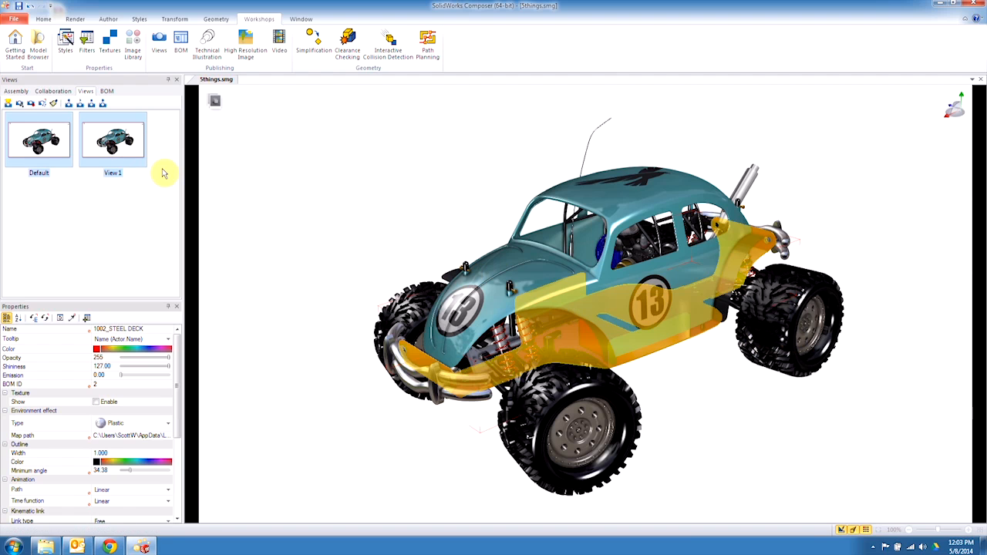
mouse_move(151, 182)
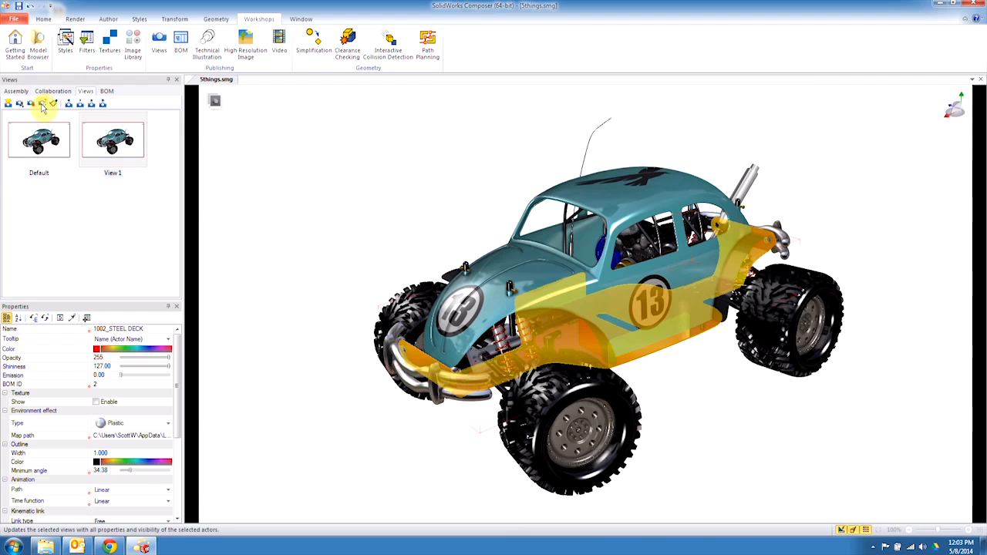
click(112, 139)
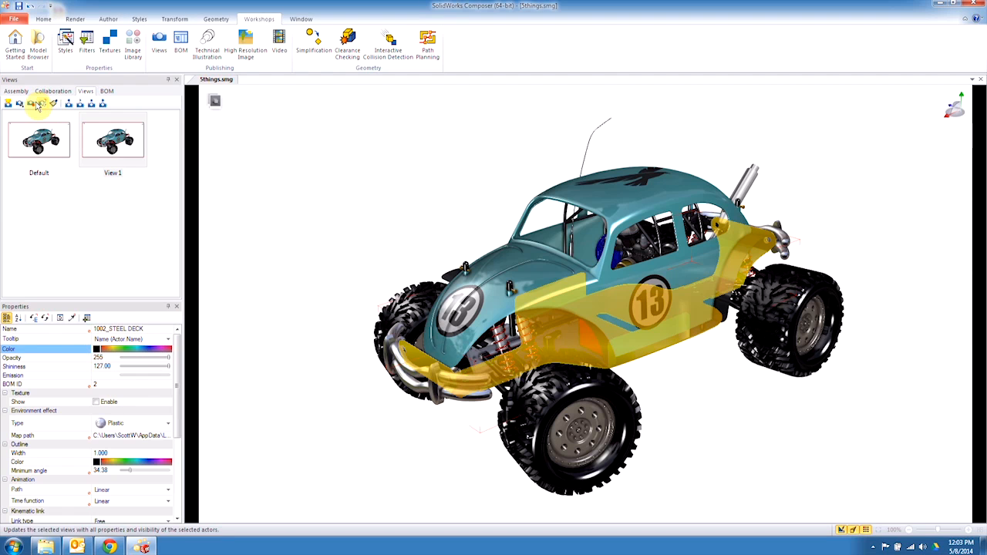
click(39, 138)
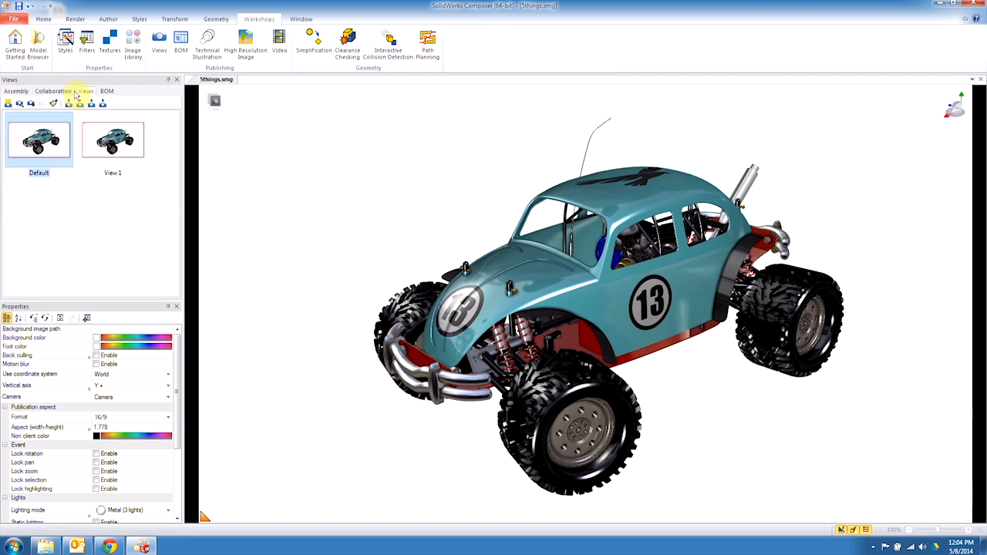
mouse_move(581, 342)
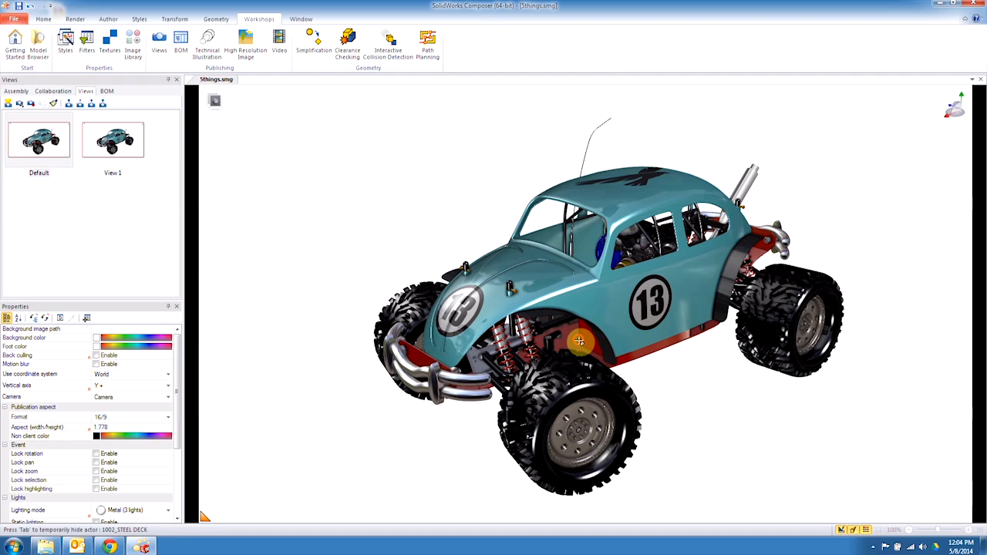
click(579, 341)
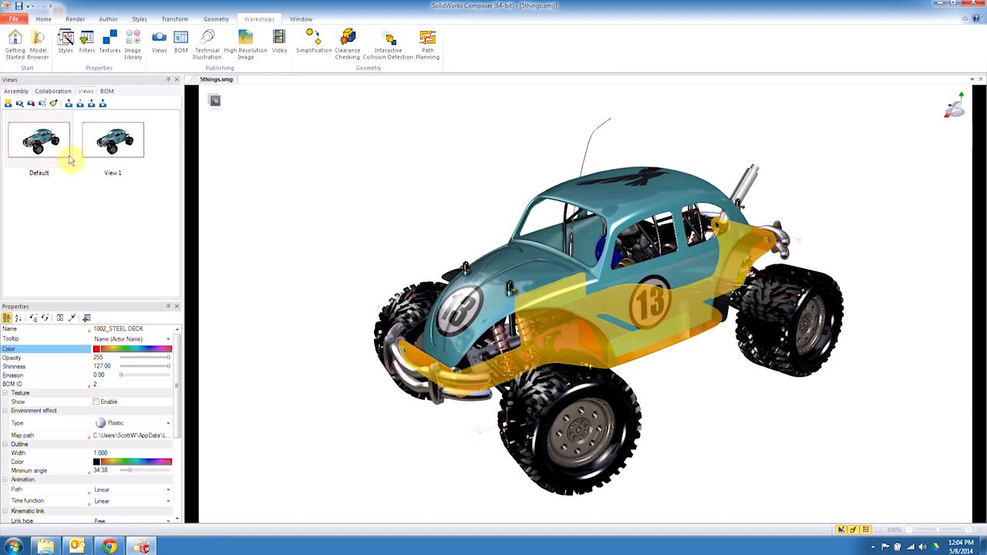
click(39, 141)
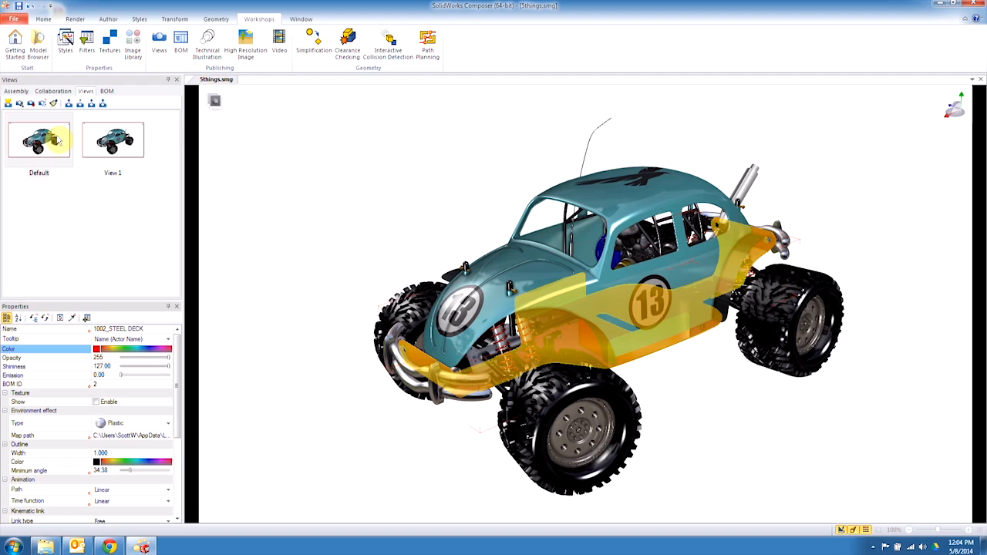
mouse_move(554, 389)
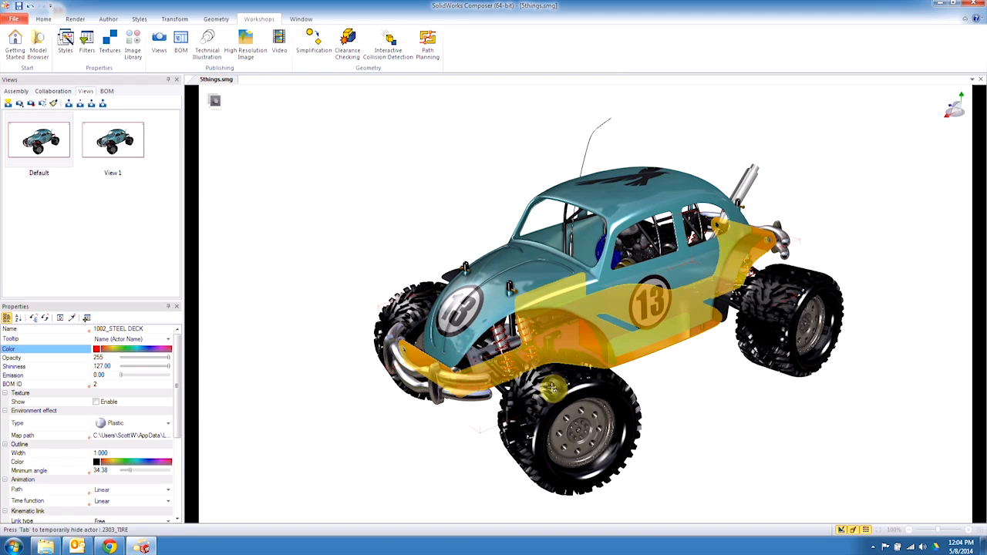
mouse_move(605, 339)
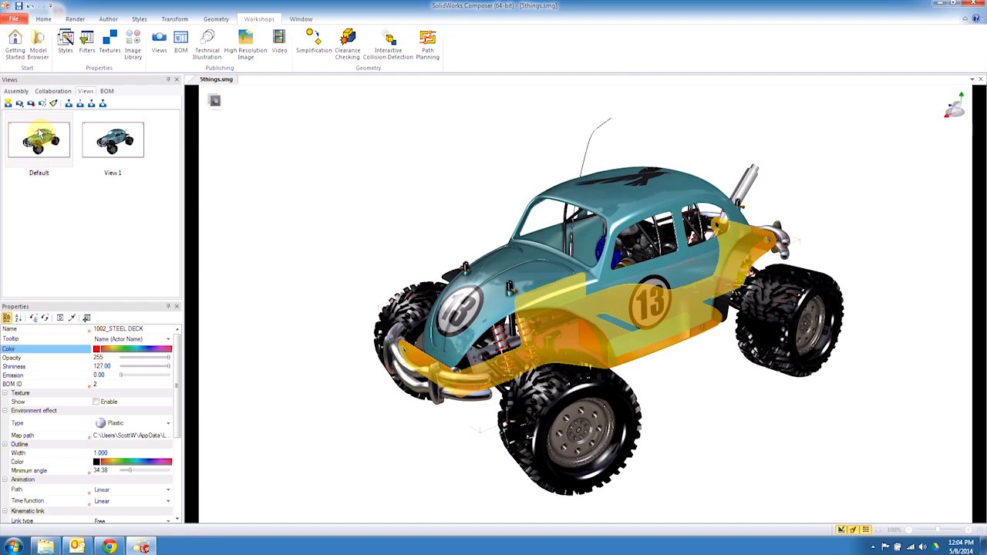
Switch to View 1, then return to the Default view of the red-chassis truck
click(112, 138)
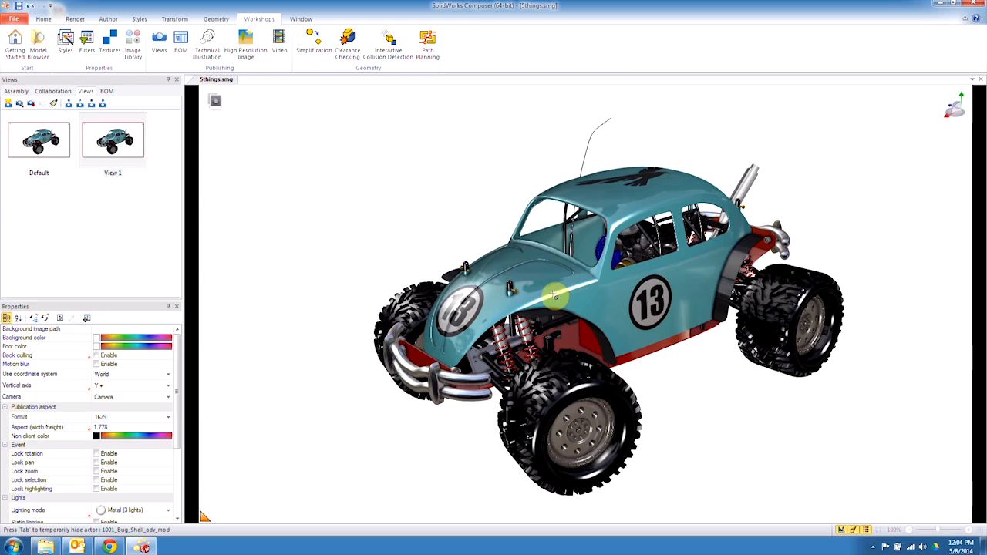
mouse_move(554, 293)
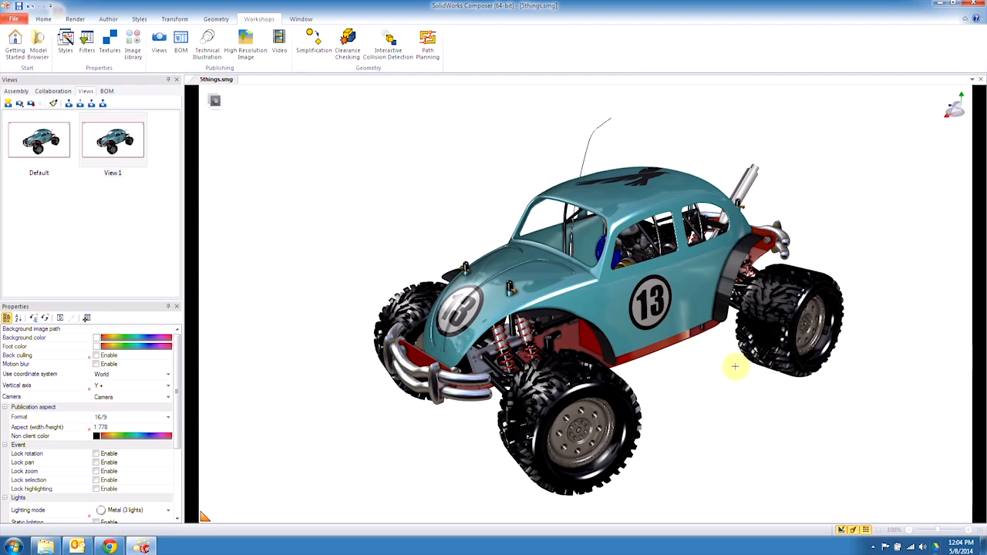
click(39, 139)
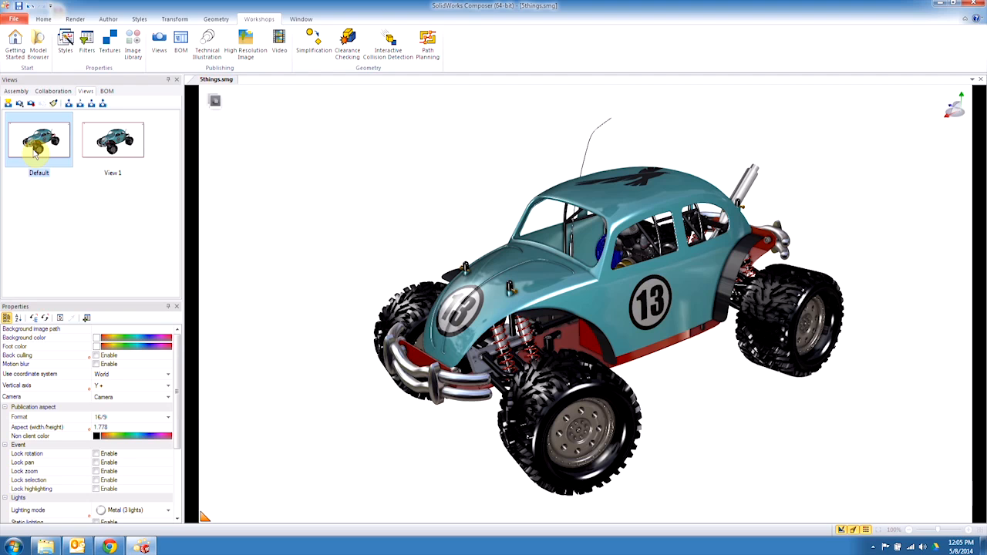
mouse_move(54, 162)
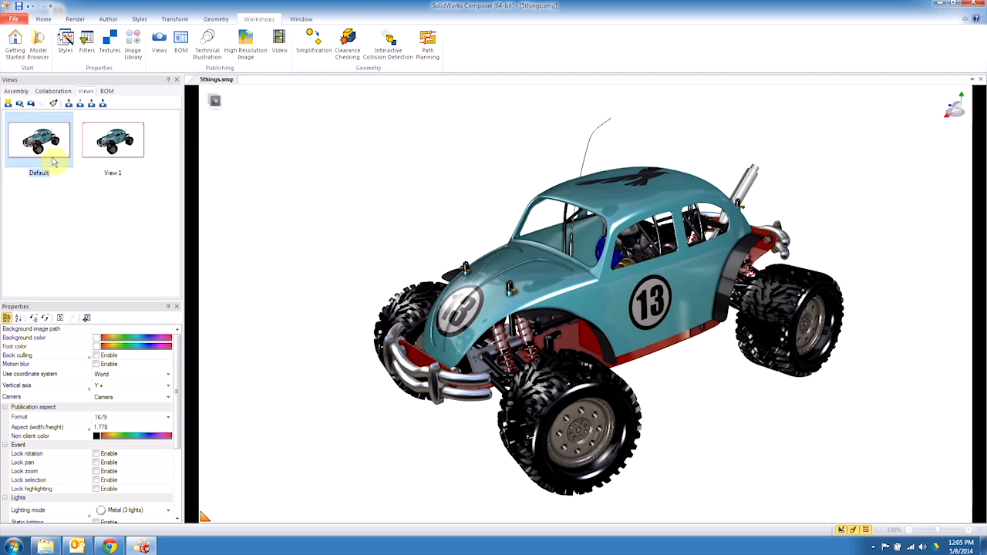